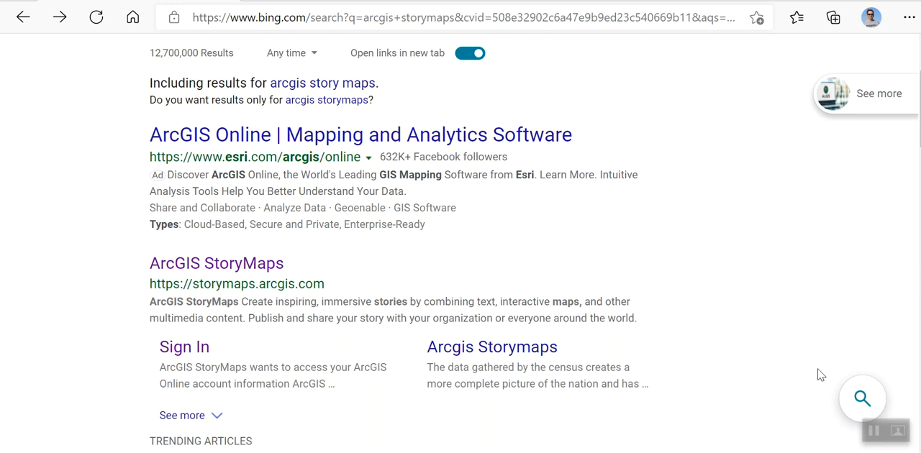
mouse_move(712, 347)
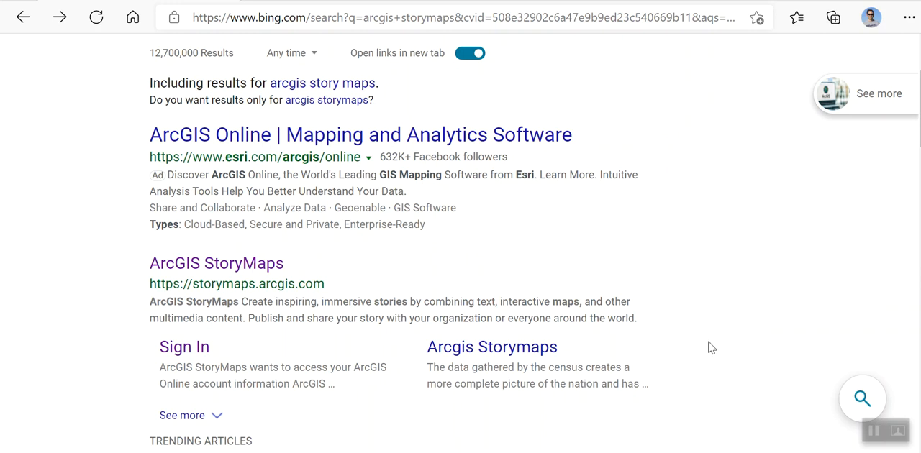
mouse_move(612, 271)
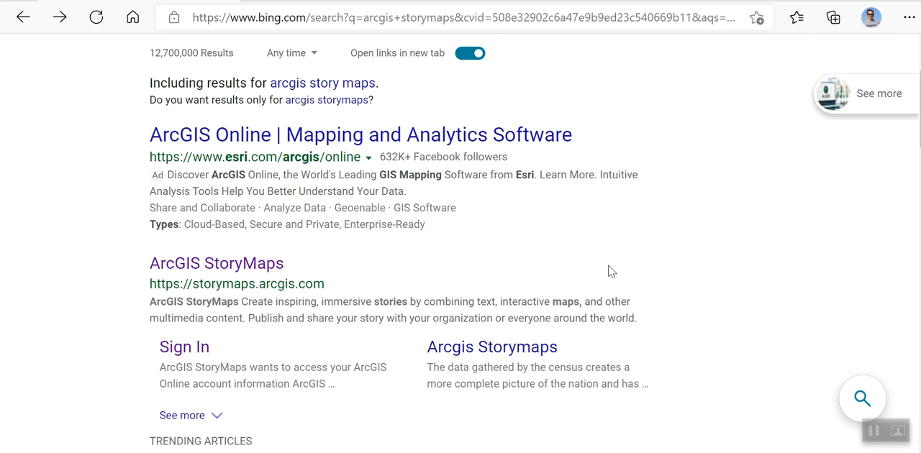
mouse_move(546, 273)
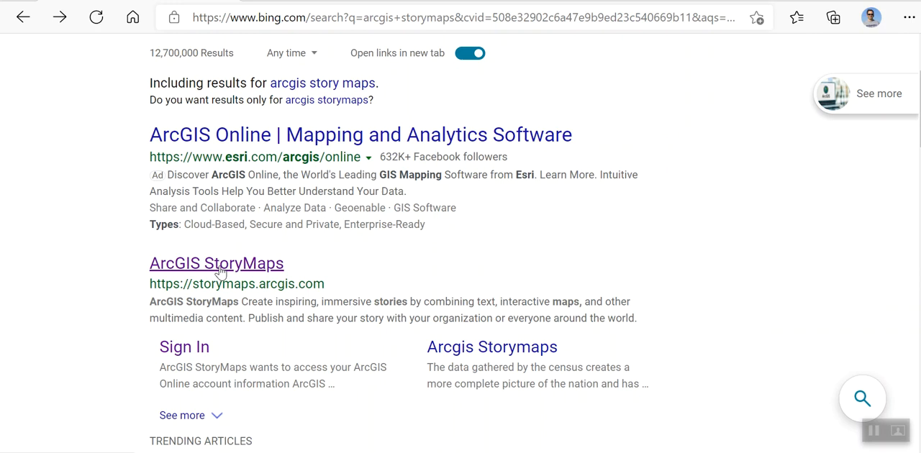
mouse_move(223, 274)
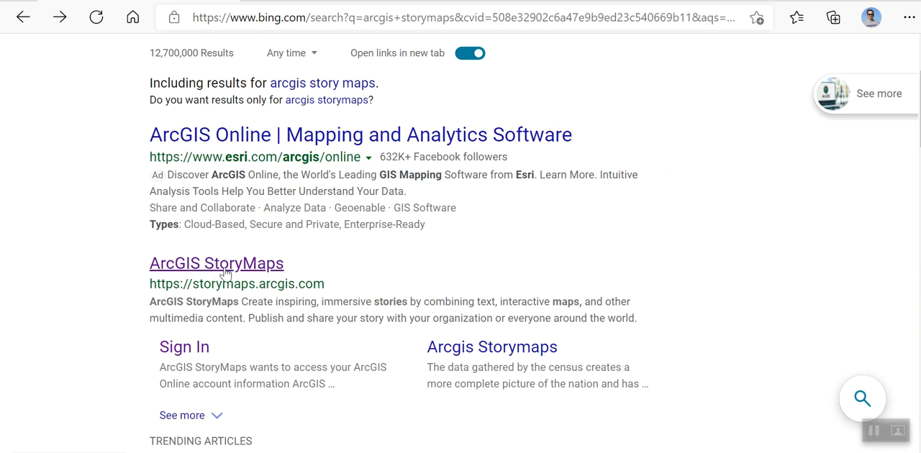
mouse_move(243, 272)
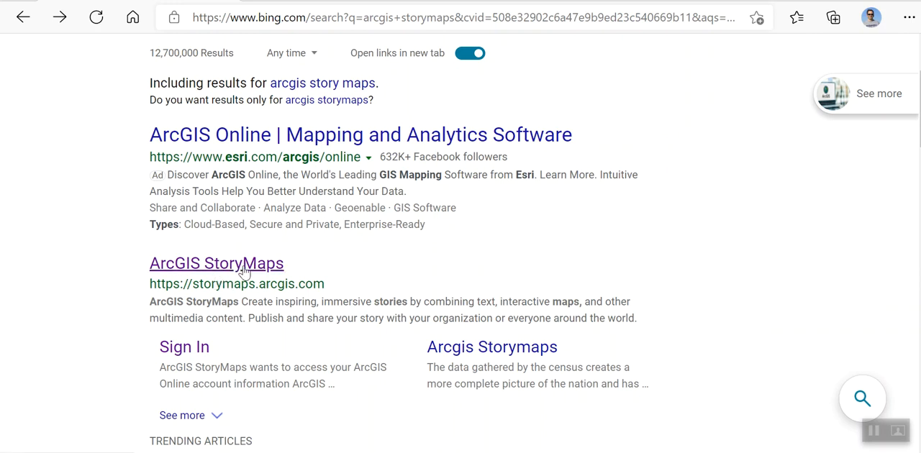
mouse_move(254, 270)
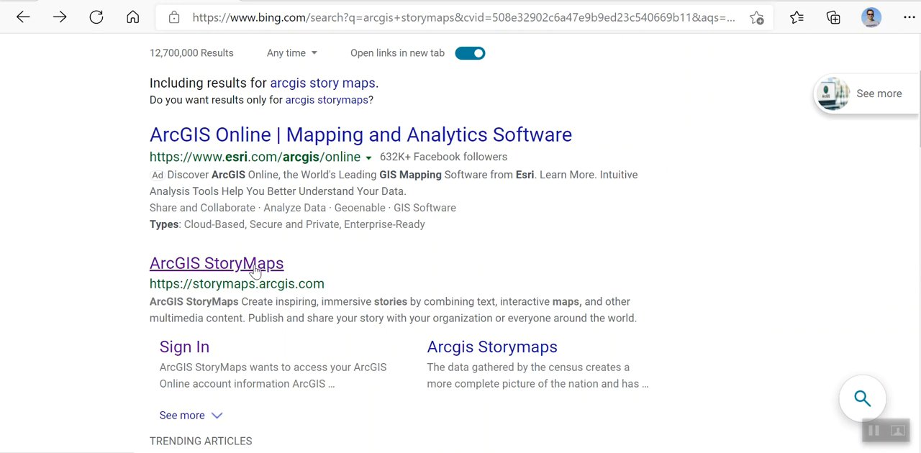
Open storymaps.arcgis.com from the Bing search results
click(216, 264)
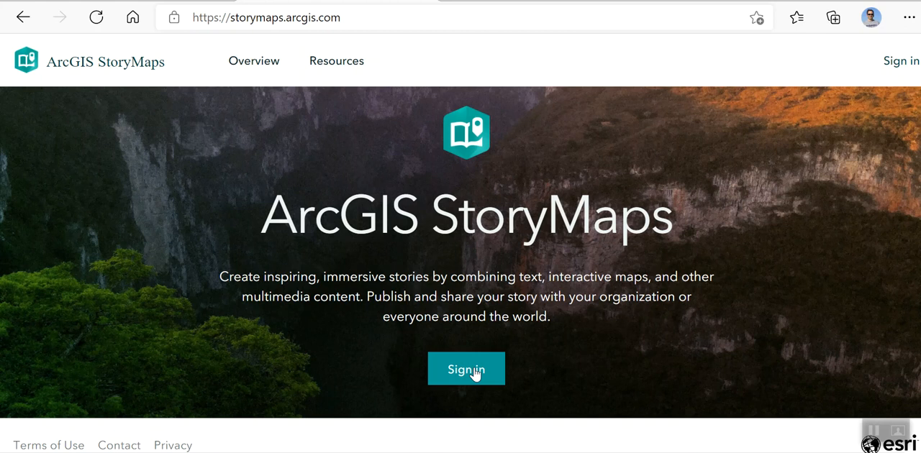
mouse_move(484, 385)
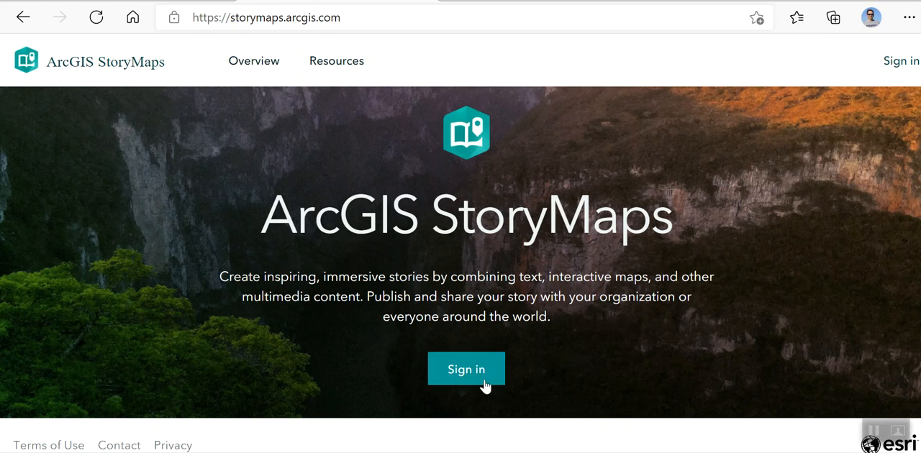
Start sign-in and choose the Csueastbay organization option
click(466, 370)
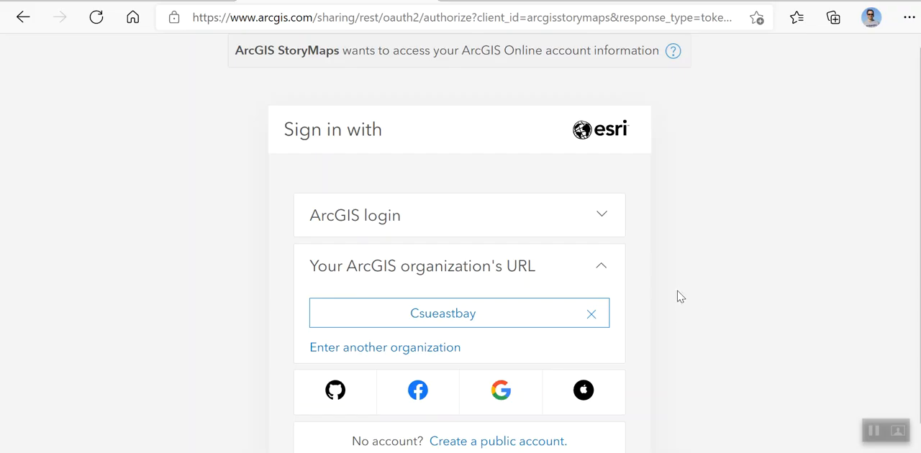
mouse_move(459, 368)
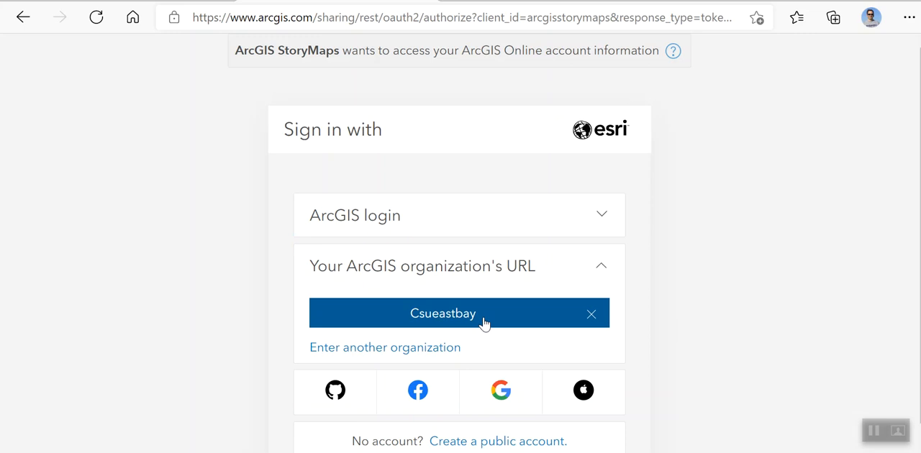
mouse_move(506, 324)
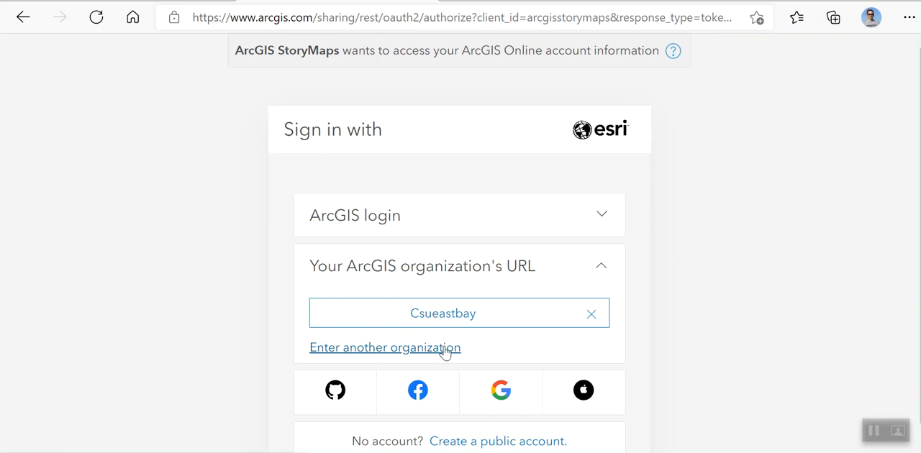
mouse_move(443, 313)
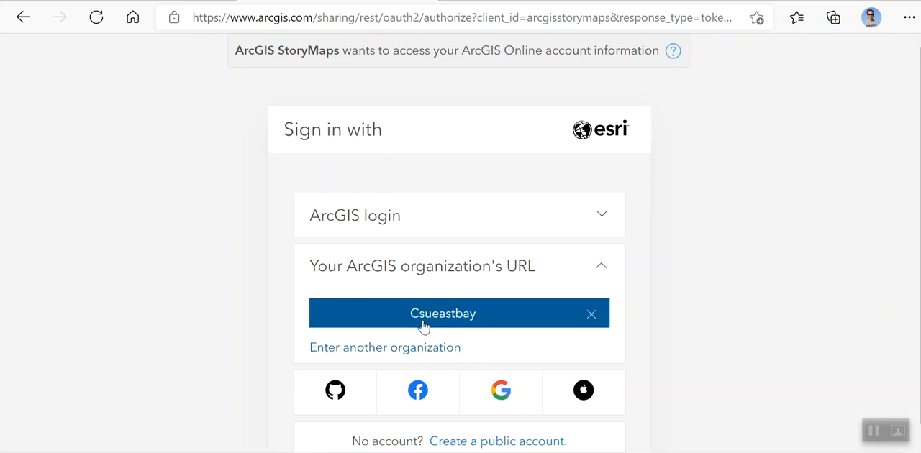
mouse_move(431, 322)
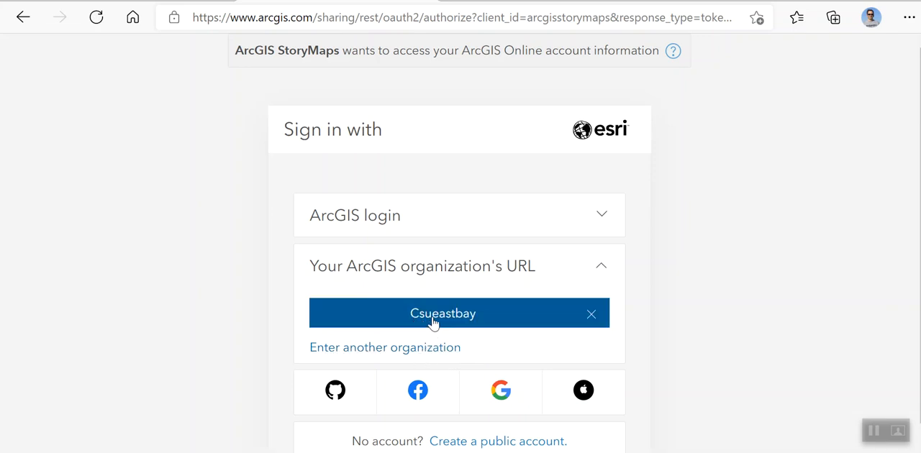
mouse_move(528, 354)
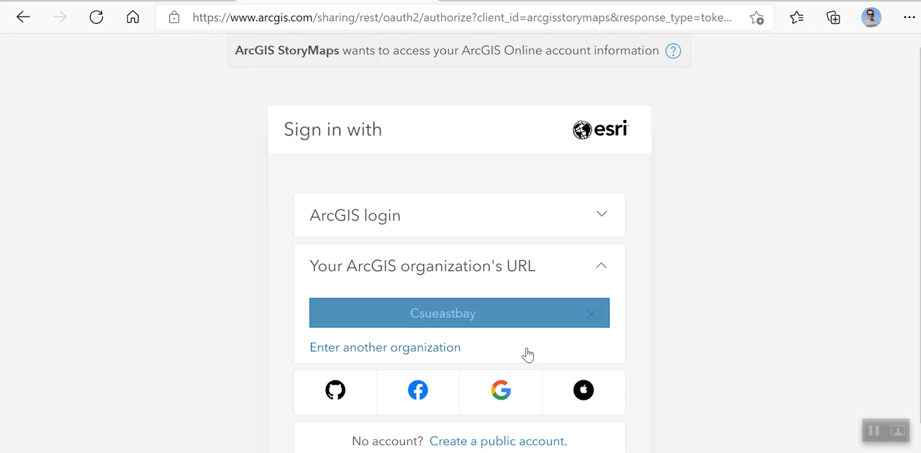
click(443, 313)
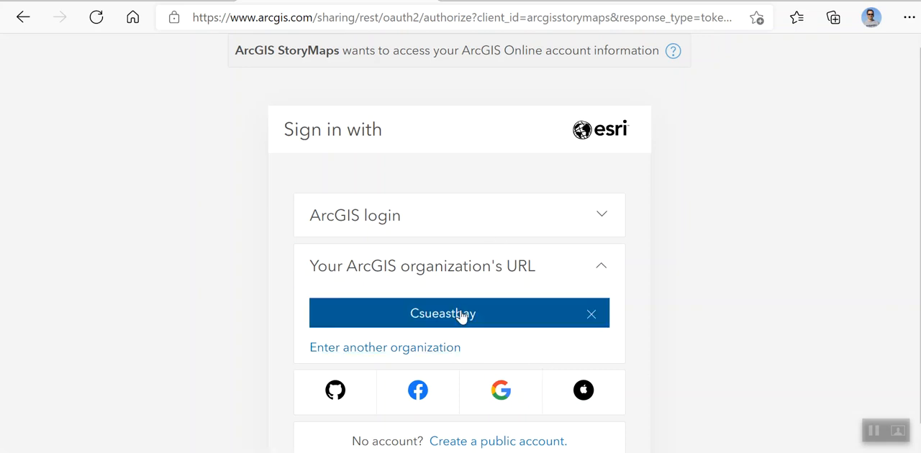
Continue to the Csueastbay login and dismiss the saved-password suggestions
click(442, 313)
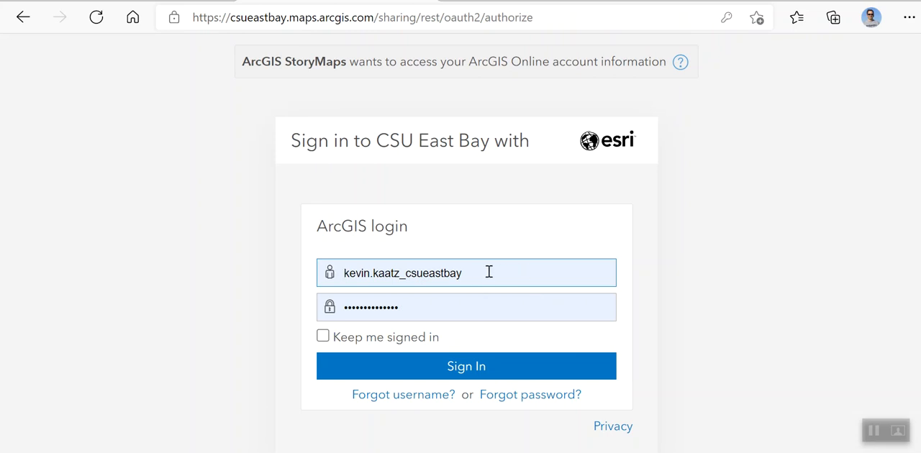
mouse_move(417, 272)
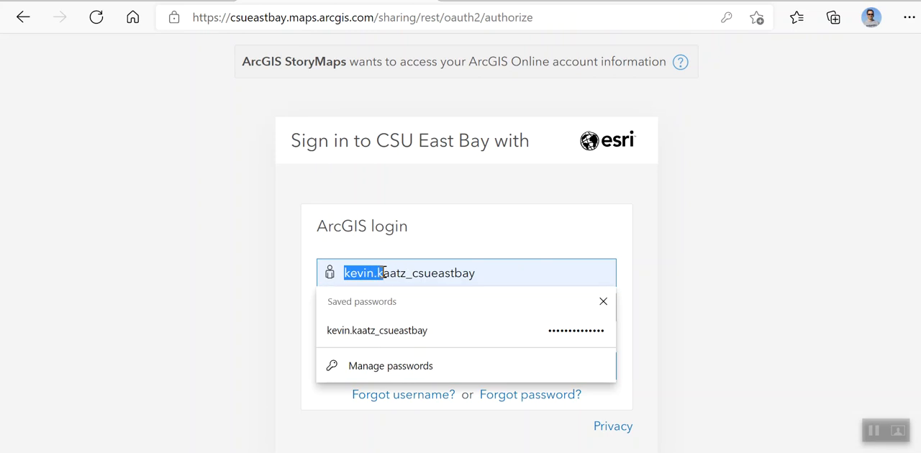
click(377, 330)
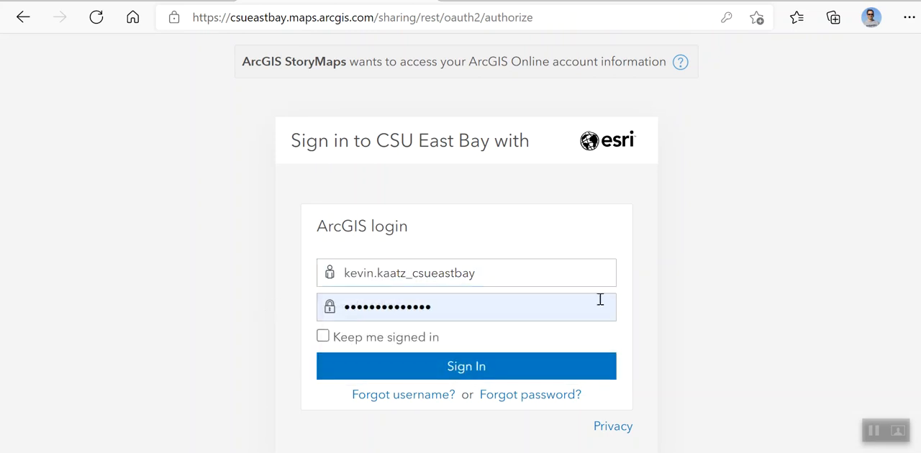
mouse_move(315, 345)
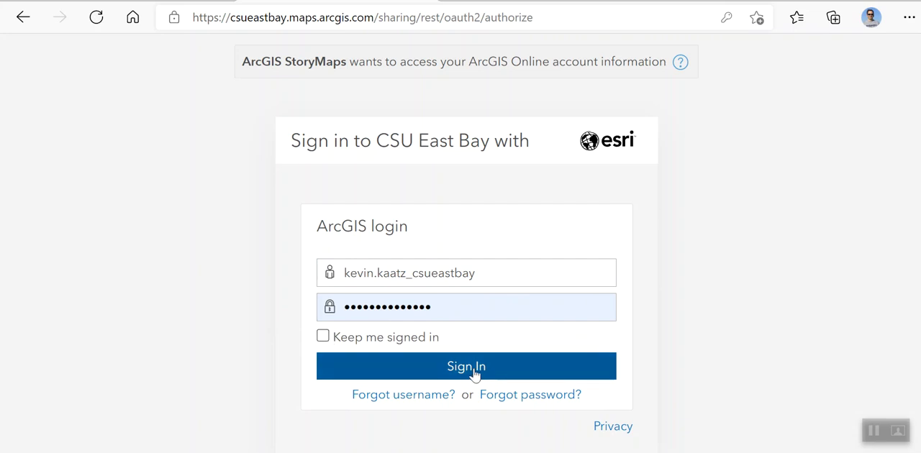
Submit the login credentials and scroll through the My Stories list
click(467, 366)
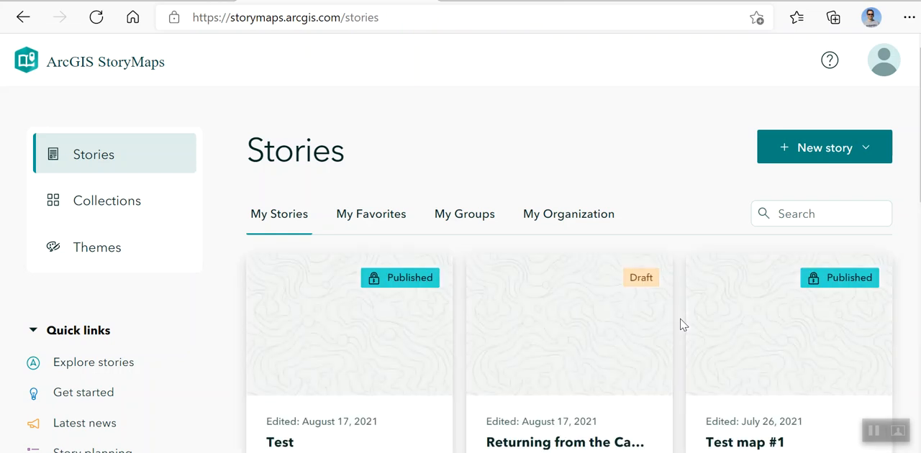
scroll(down, 3)
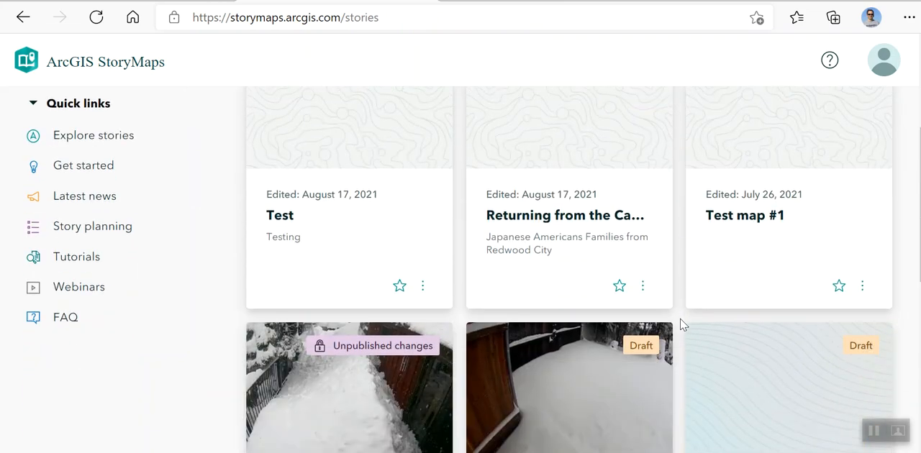
scroll(down, 3)
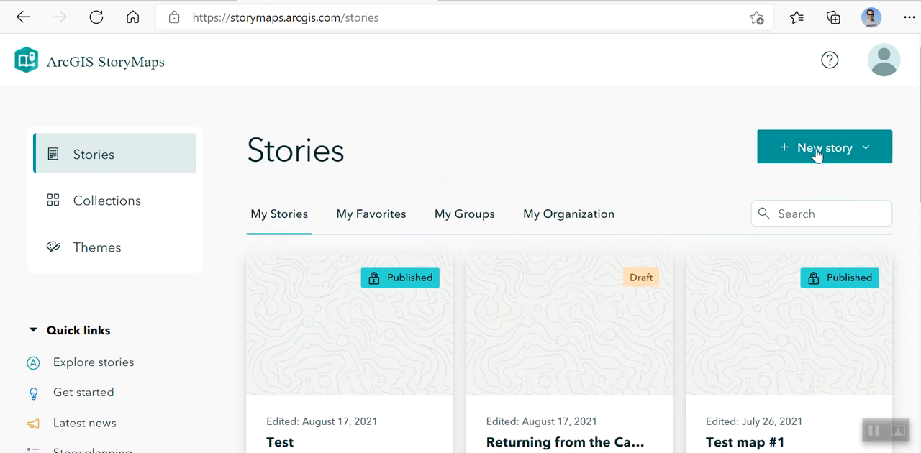
Open the New story dropdown to view Start from scratch, Sidecar and Guided map tour
click(824, 147)
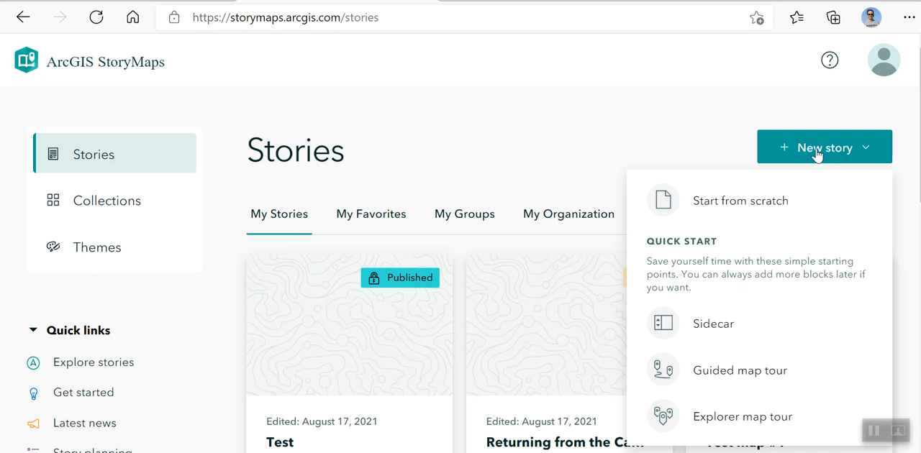
mouse_move(803, 170)
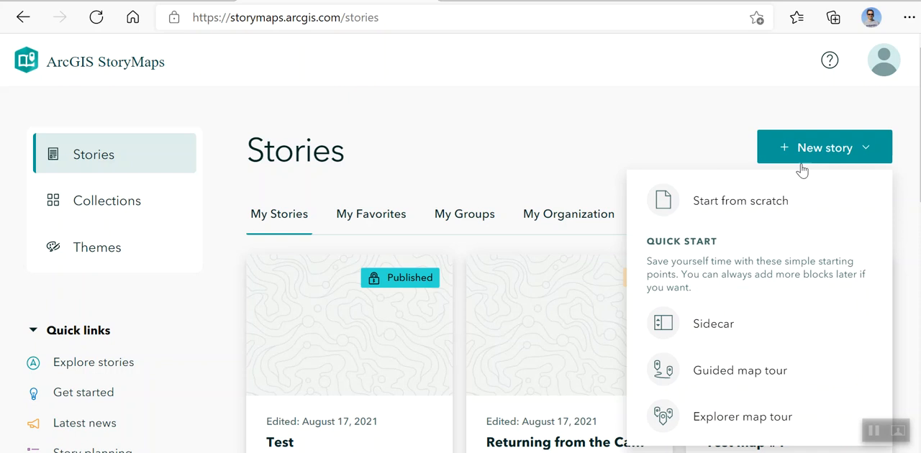
mouse_move(741, 201)
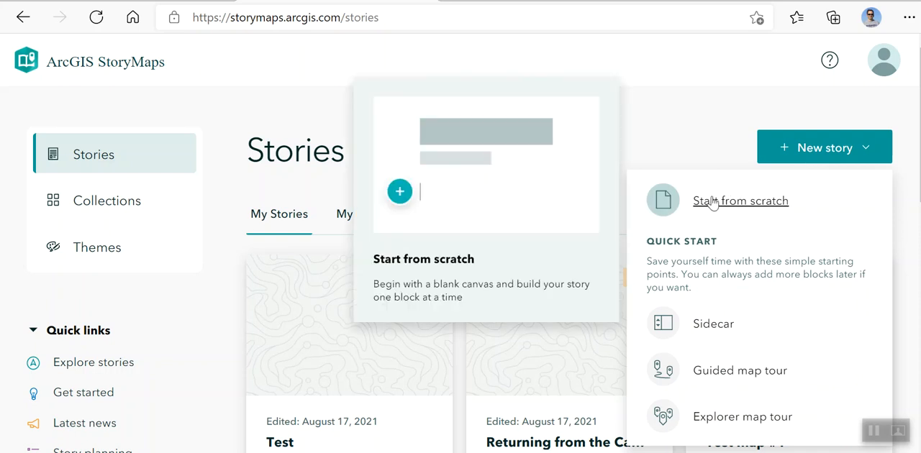
mouse_move(717, 210)
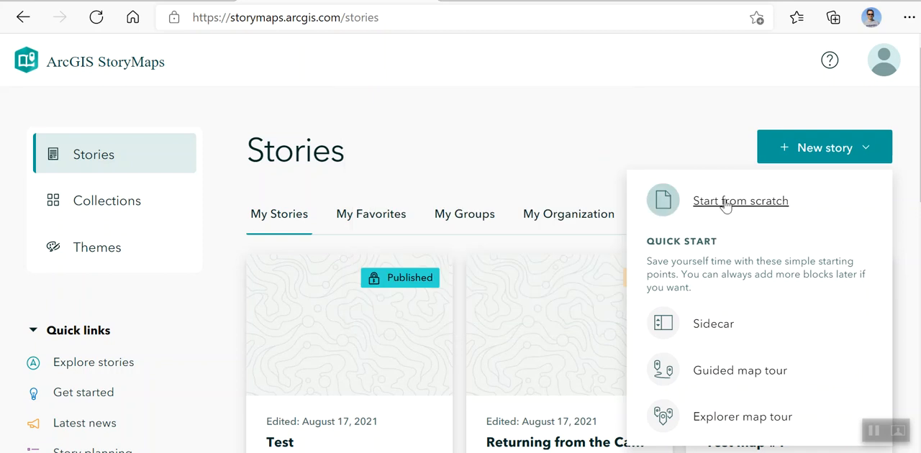
mouse_move(740, 200)
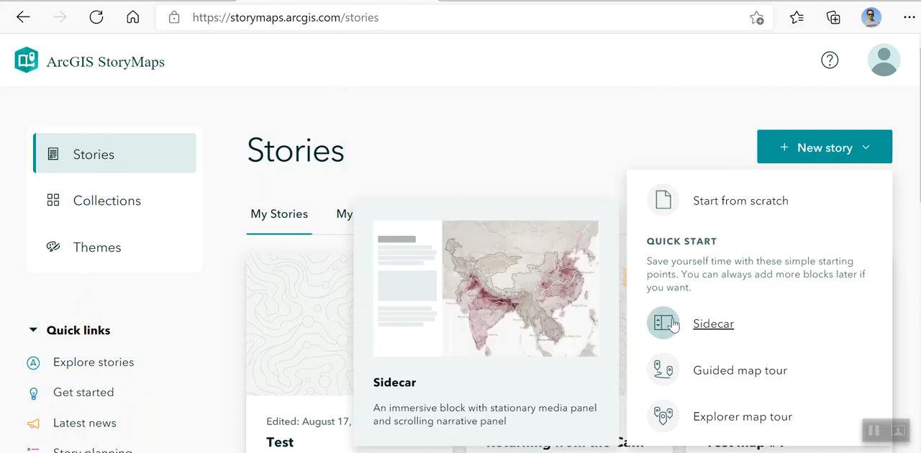
mouse_move(660, 325)
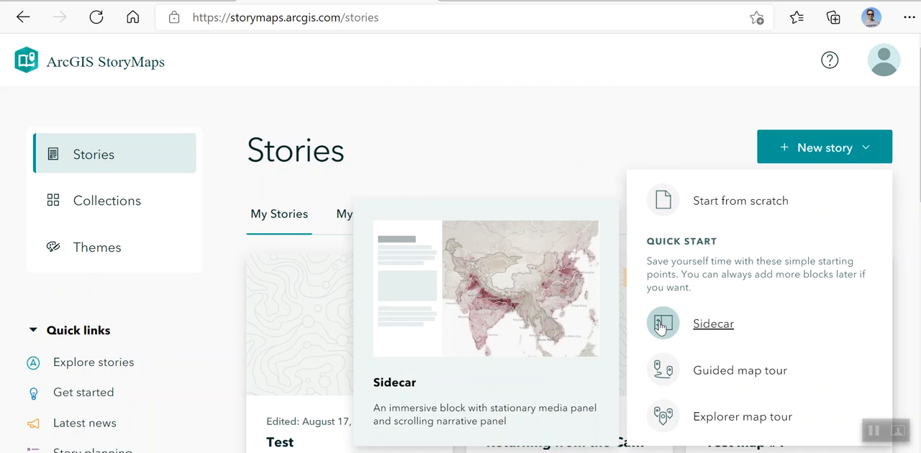
mouse_move(690, 324)
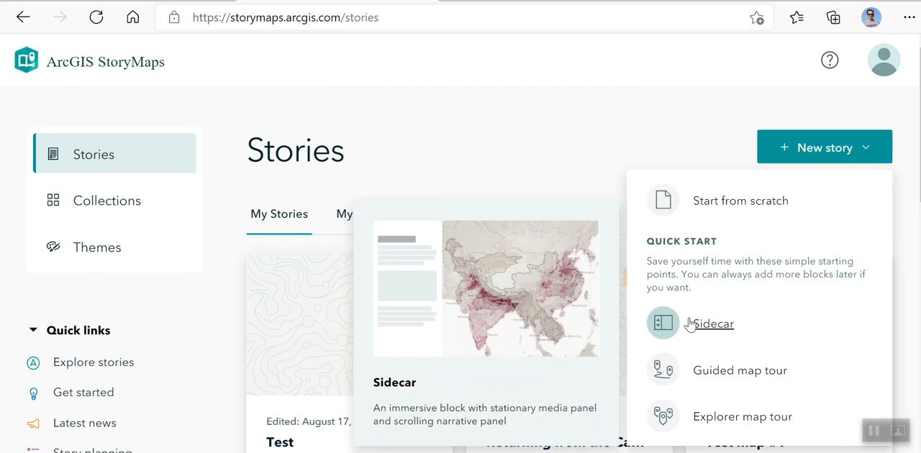
mouse_move(692, 326)
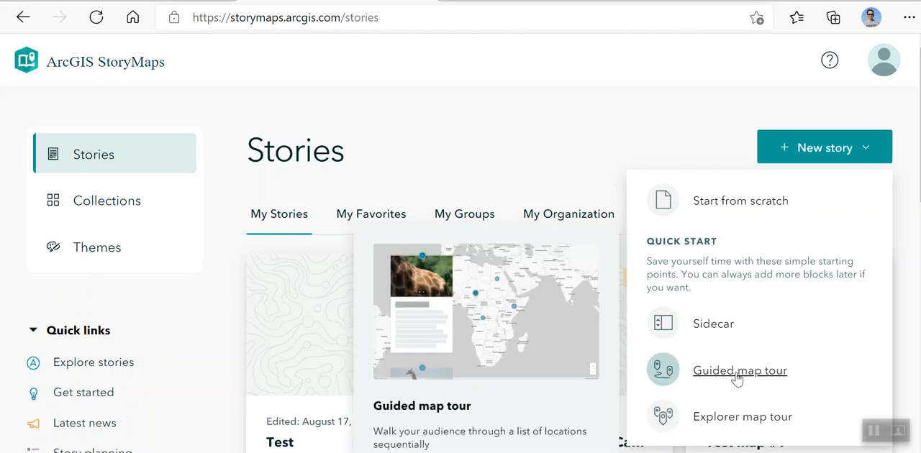
click(824, 147)
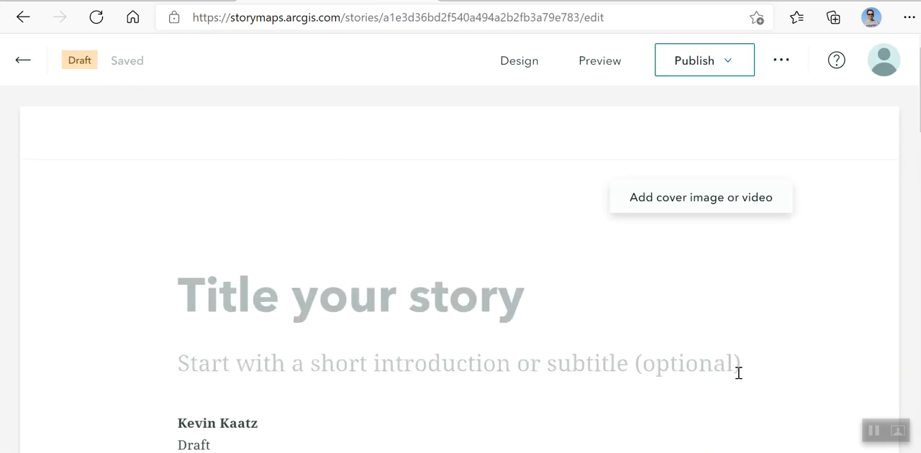
scroll(down, 3)
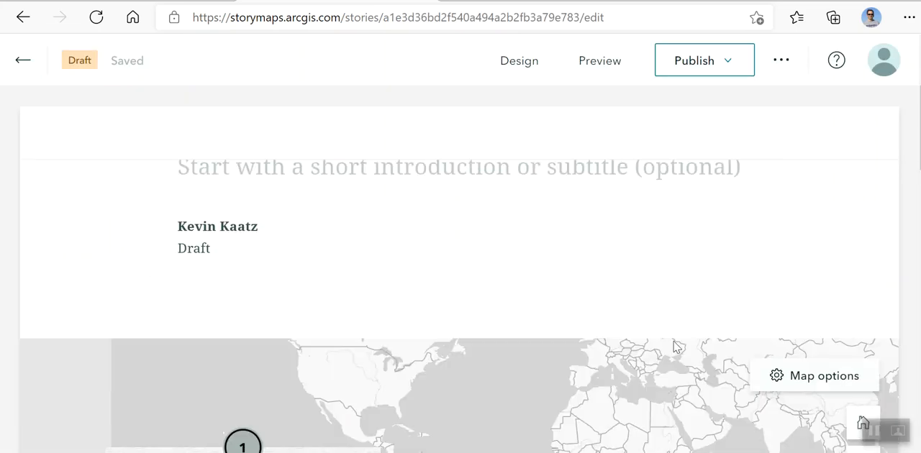
scroll(down, 3)
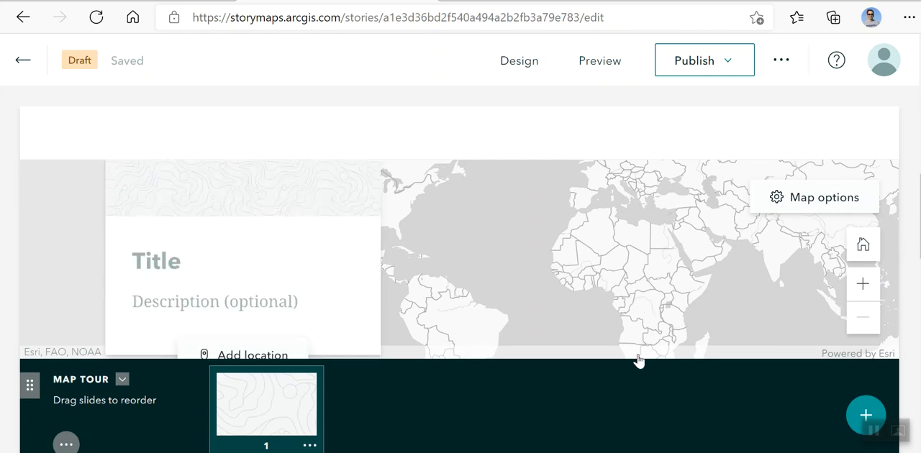
scroll(down, 3)
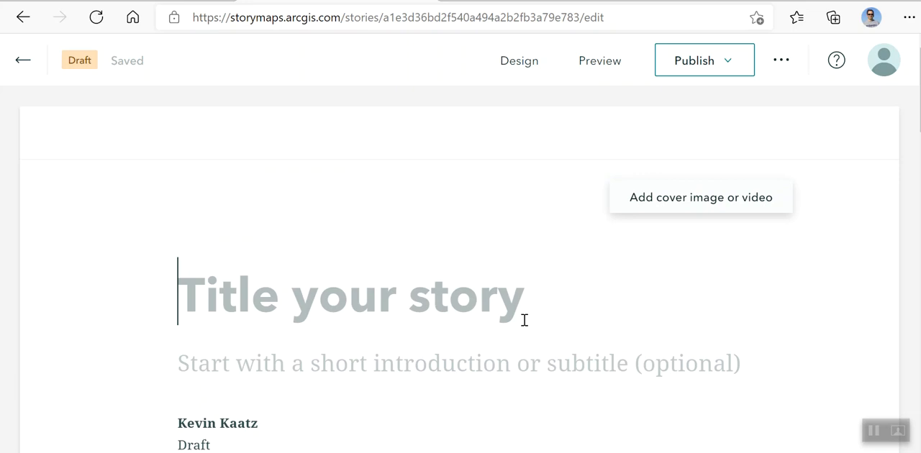
Enter title 'Movement of people' and subtitle 'Japanese Americans', then scroll down to the content block button
text(Movement of people)
click(459, 364)
text(J)
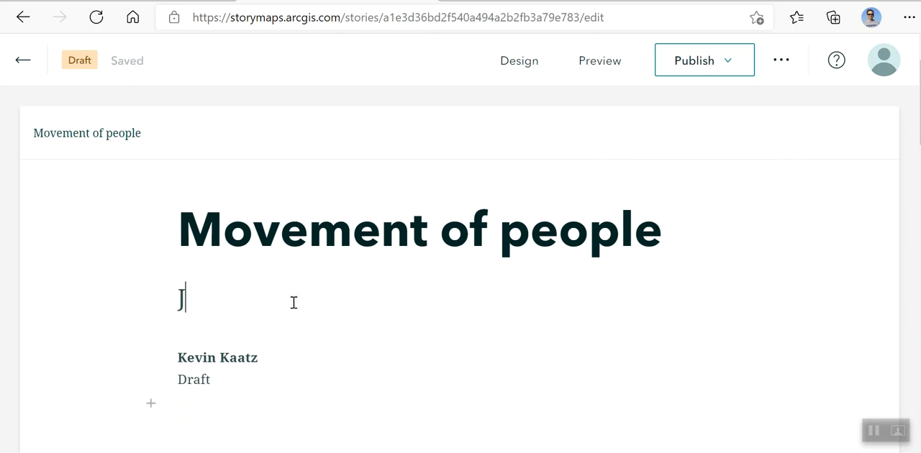
text(apanese Americ)
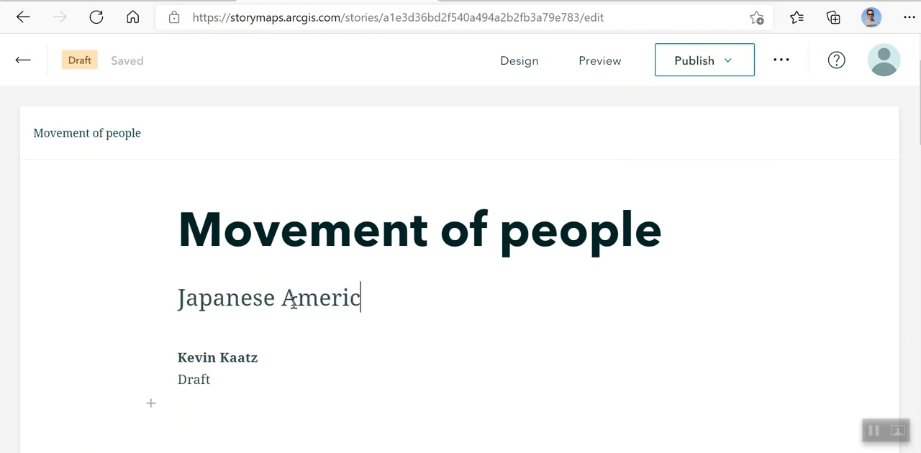
text(ans)
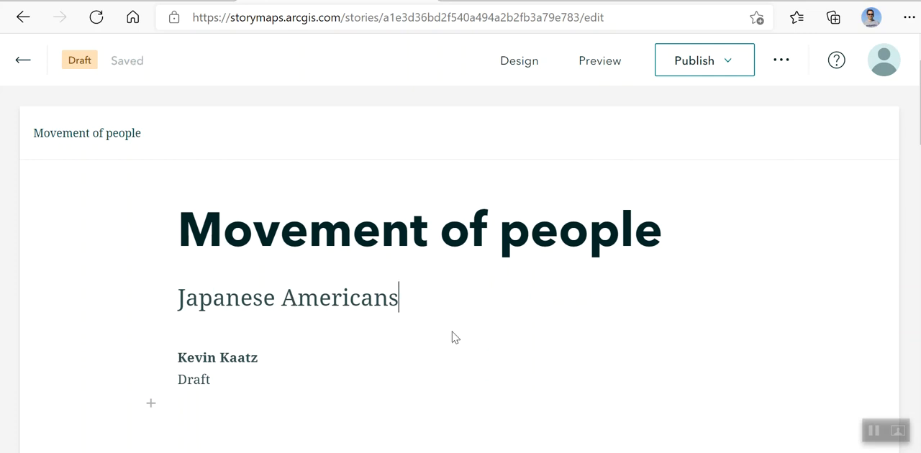
scroll(down, 3)
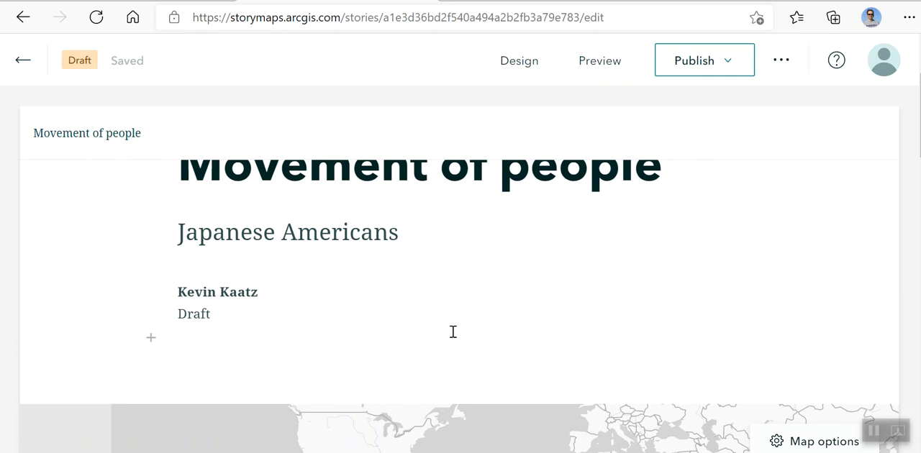
scroll(down, 3)
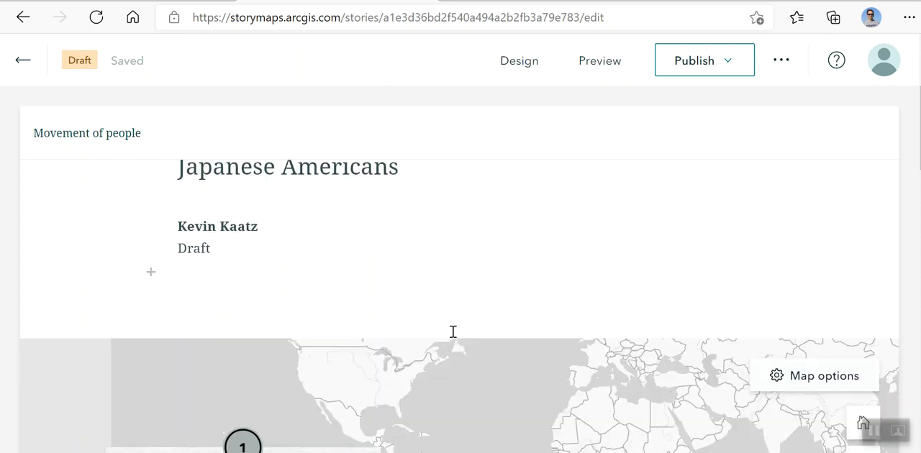
mouse_move(492, 275)
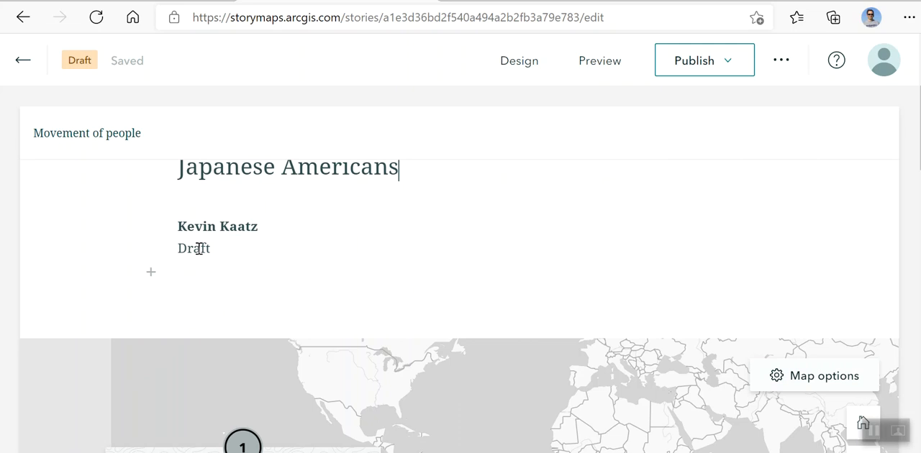
mouse_move(150, 272)
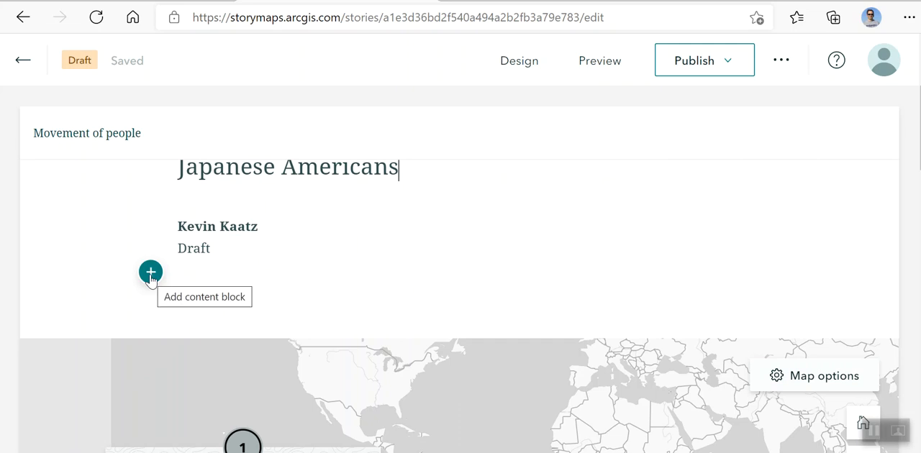
click(150, 272)
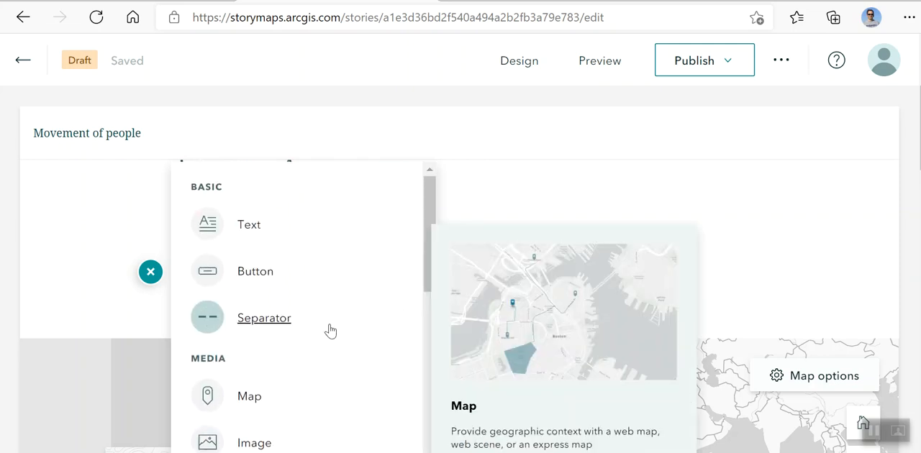
mouse_move(249, 224)
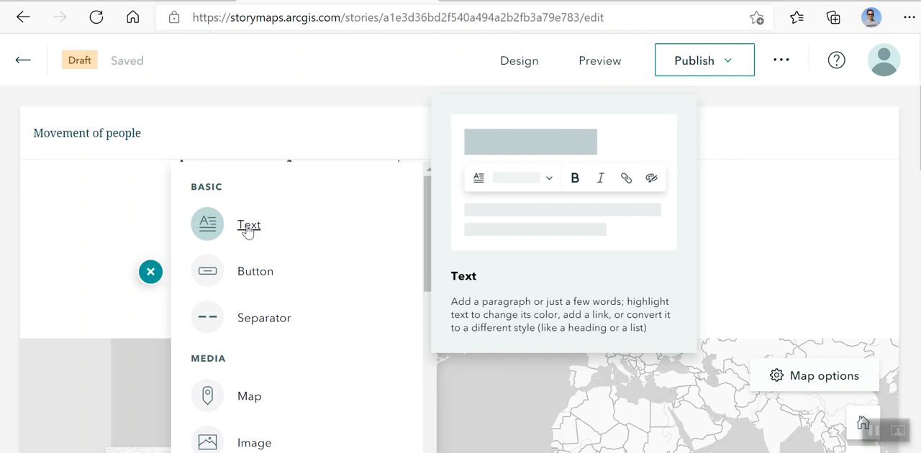
mouse_move(255, 271)
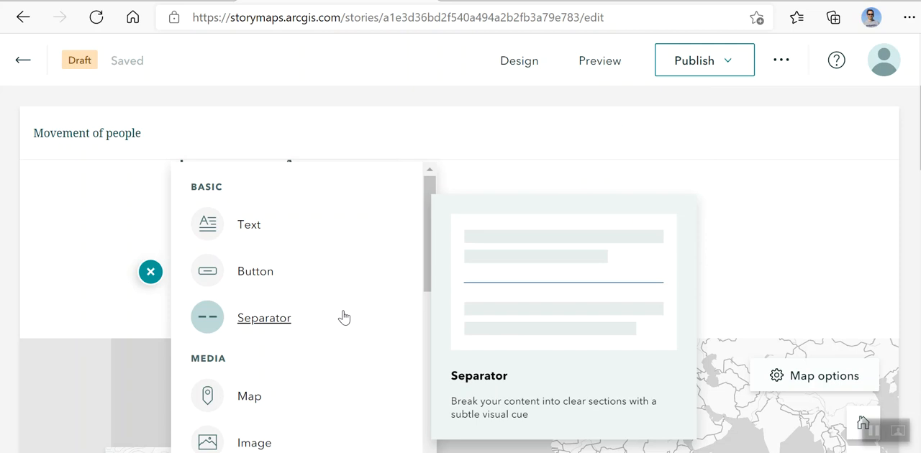
Scroll the content block menu to the media options
scroll(down, 3)
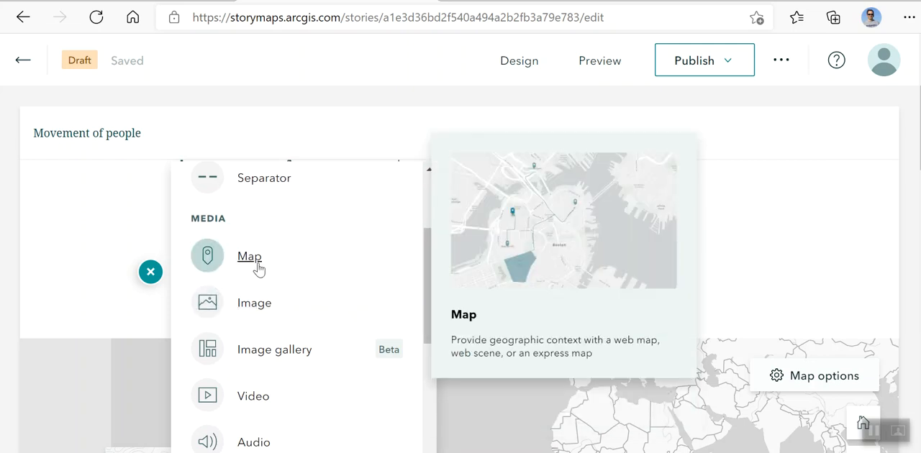
mouse_move(254, 303)
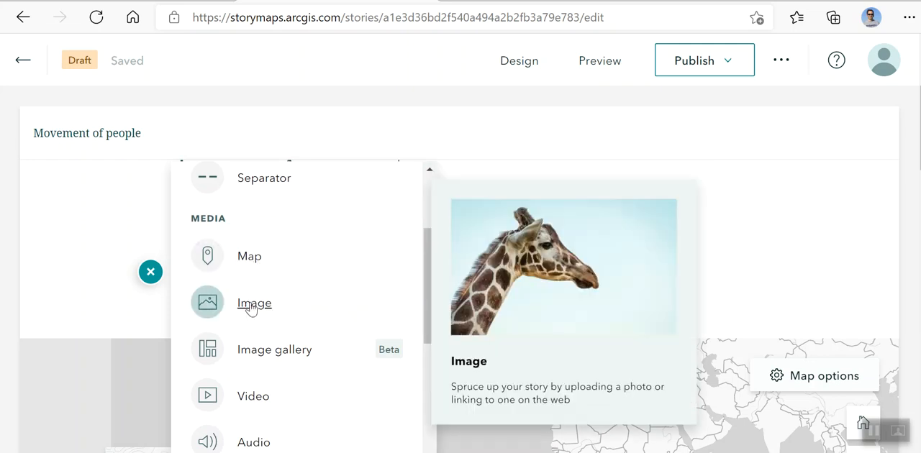
mouse_move(275, 350)
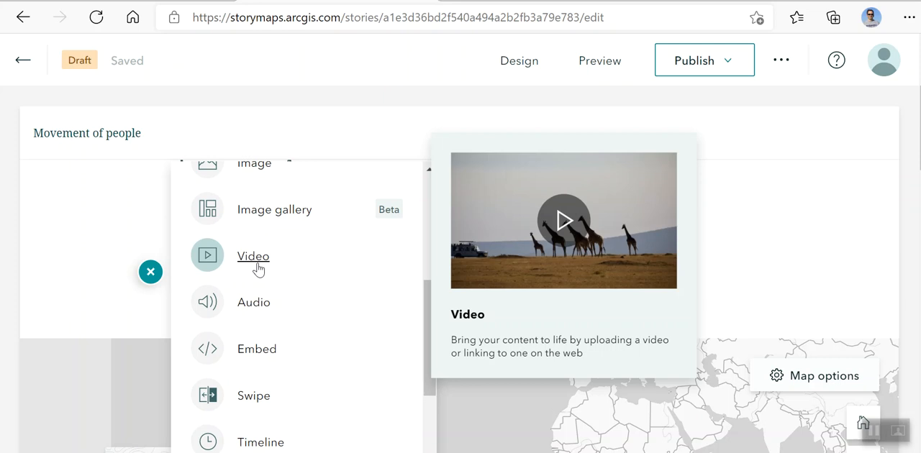
mouse_move(253, 302)
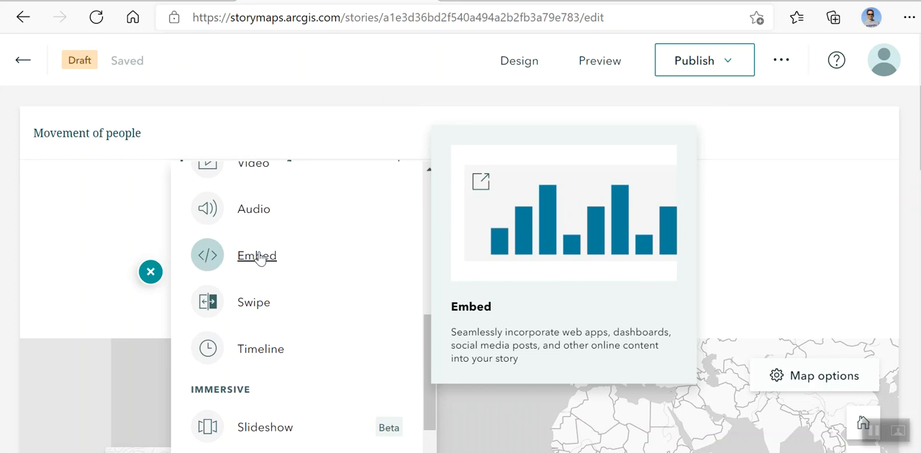
mouse_move(281, 286)
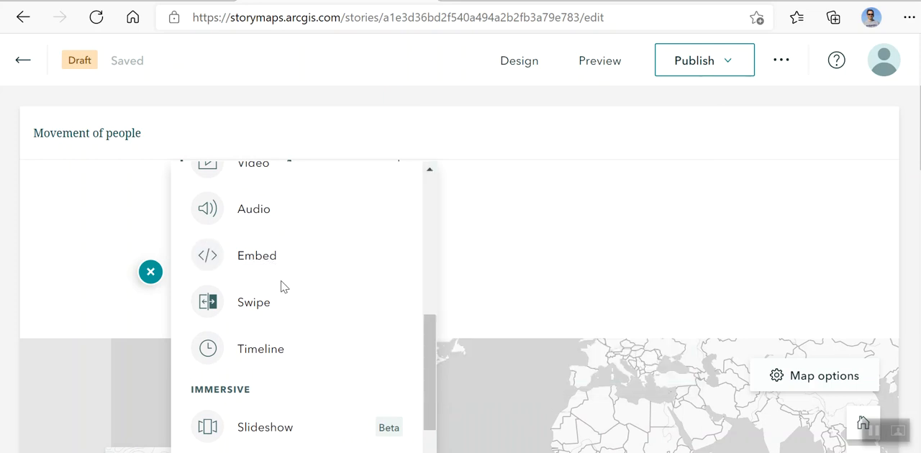
mouse_move(257, 255)
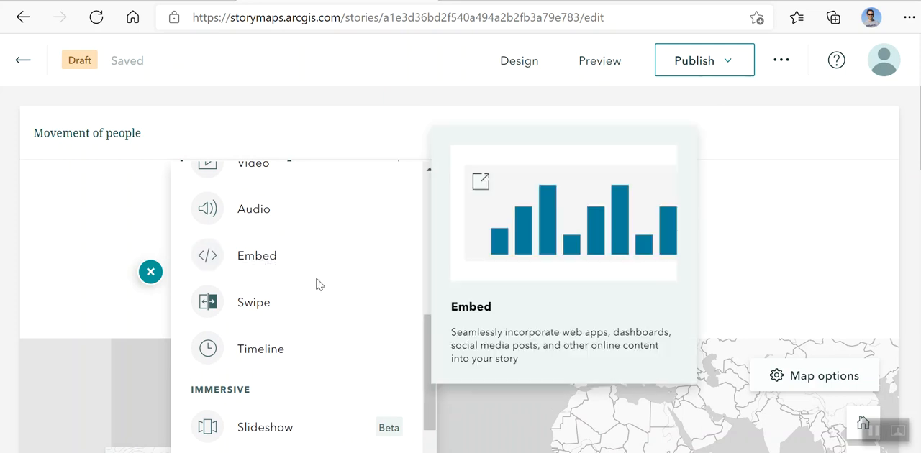
mouse_move(254, 302)
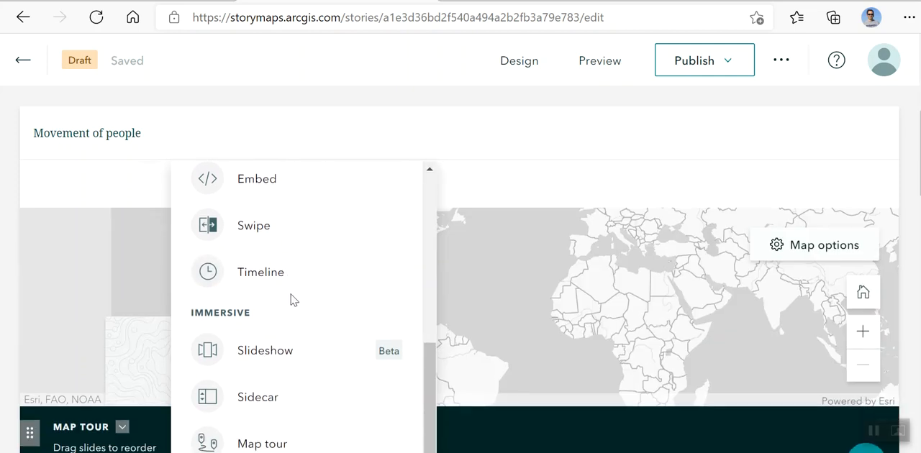
mouse_move(339, 302)
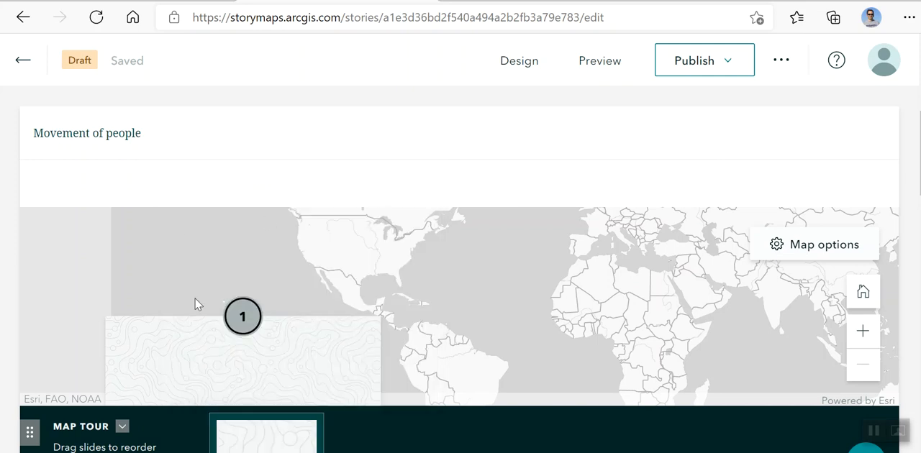
scroll(down, 3)
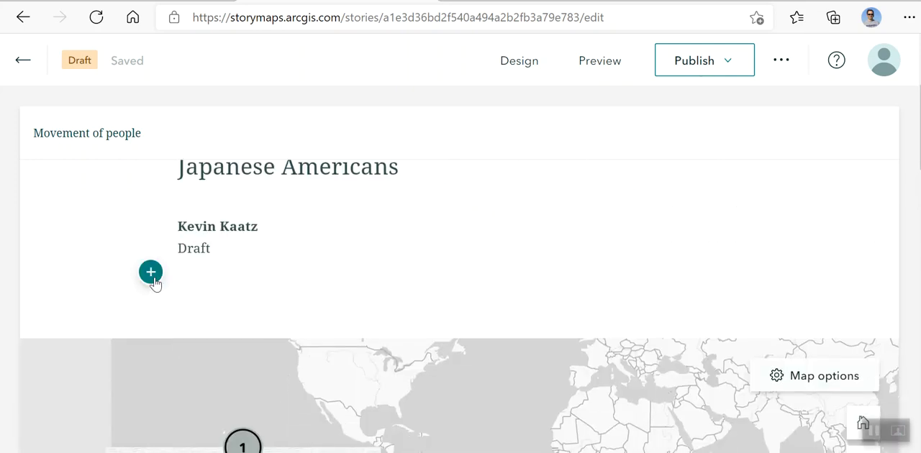
click(151, 272)
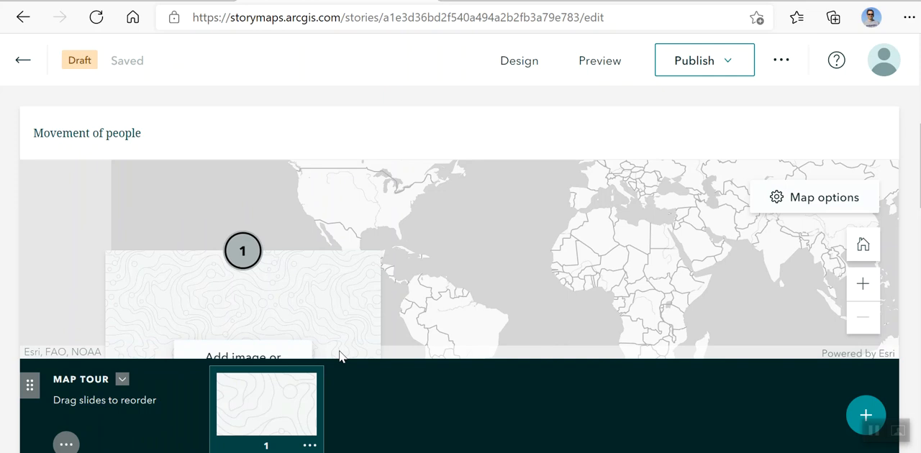
mouse_move(299, 289)
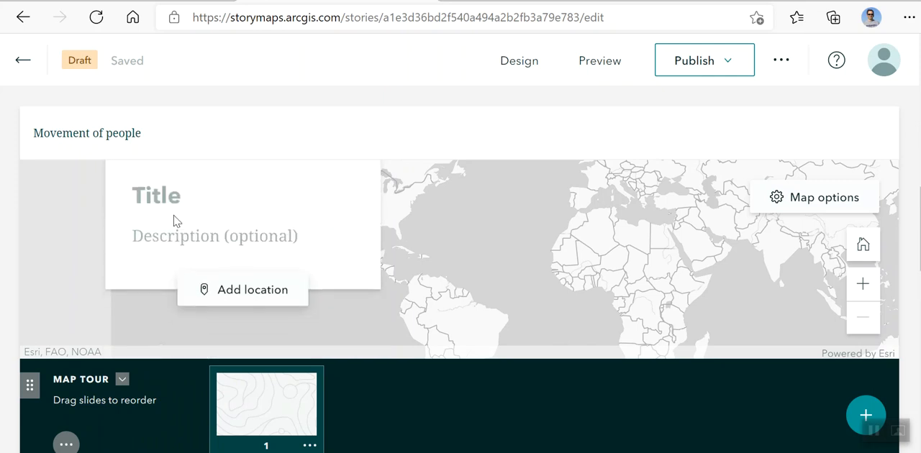
mouse_move(236, 306)
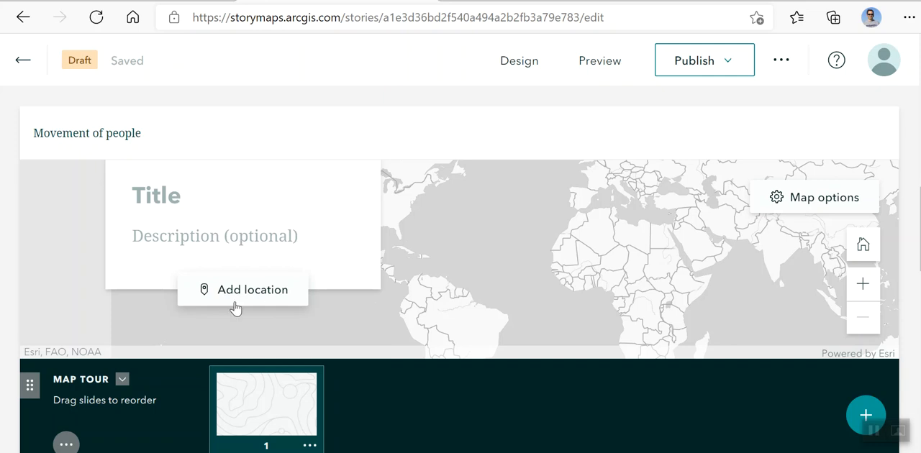
mouse_move(234, 295)
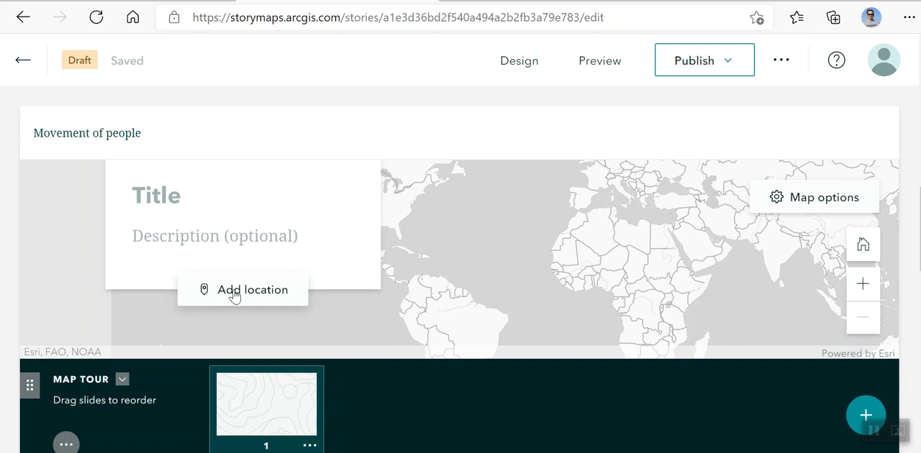
Place the first tour point at Redwood City on the California coast
click(243, 289)
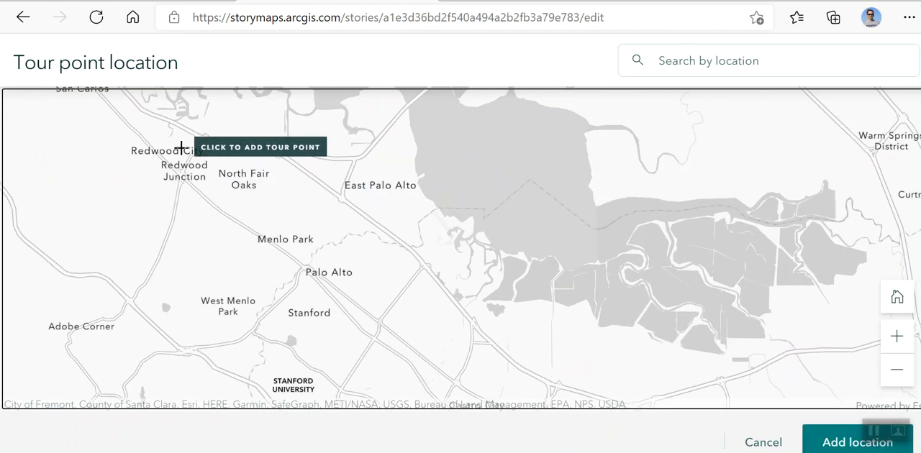
click(181, 146)
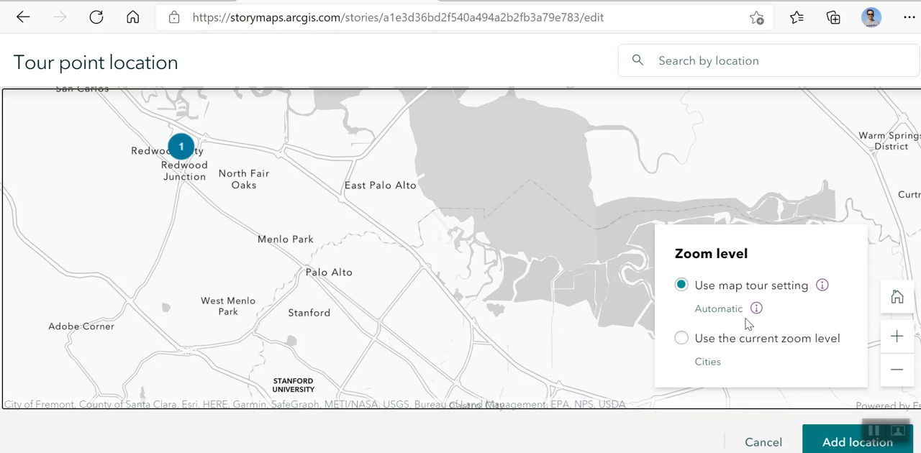
mouse_move(204, 176)
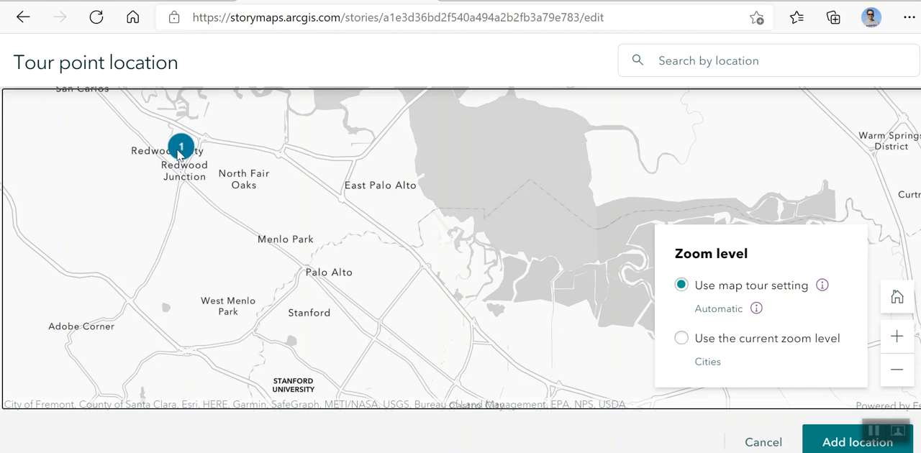
mouse_move(830, 409)
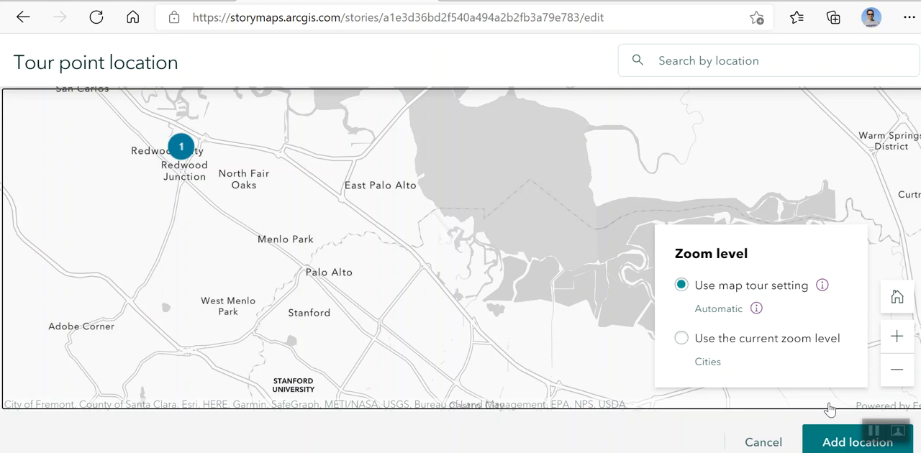
mouse_move(754, 319)
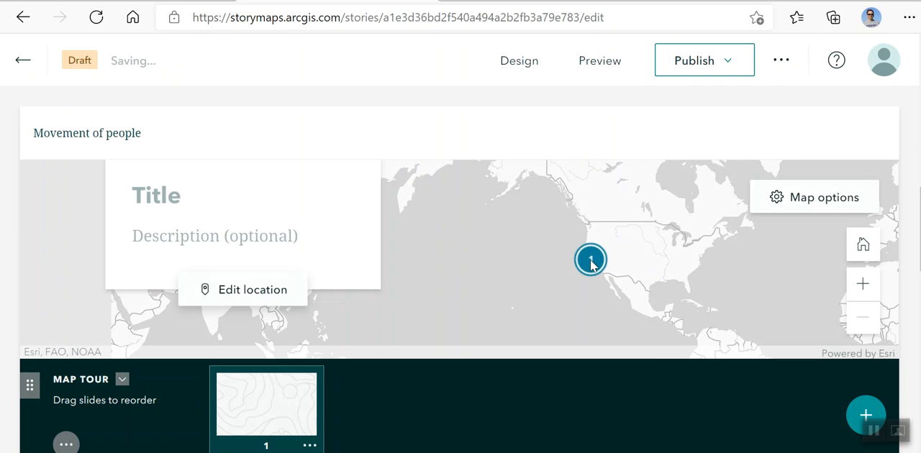
Title slide 1 'Redwood City', describe it 'This is where they lived', close the media dialog
click(156, 196)
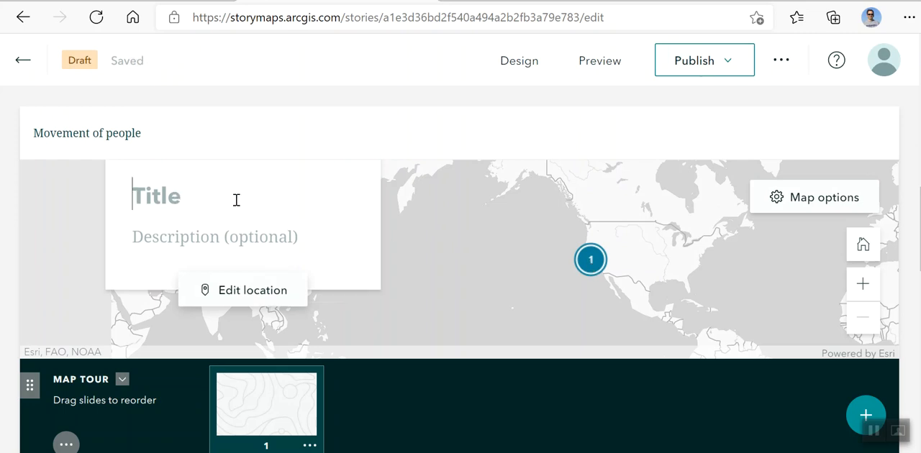
text(Redwood Cit)
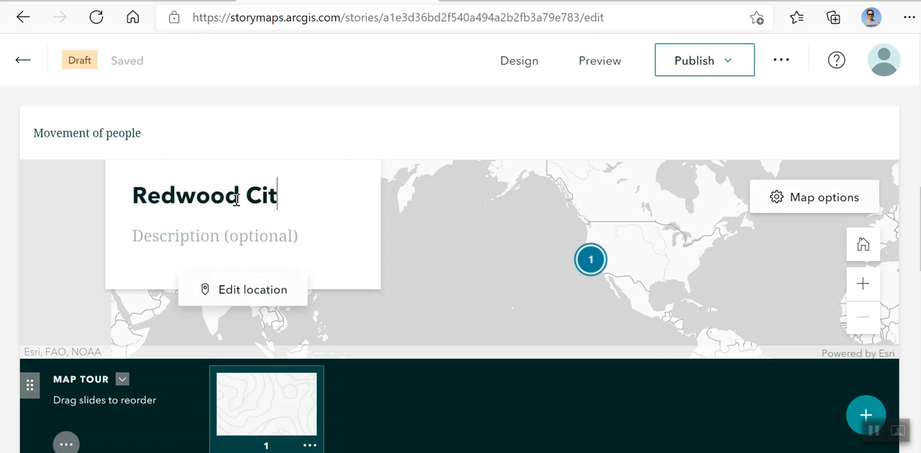
text(y)
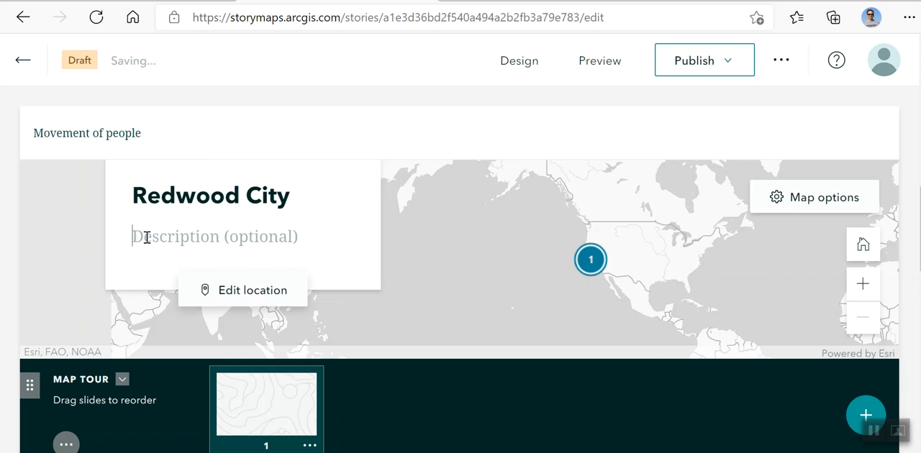
text(This is wher)
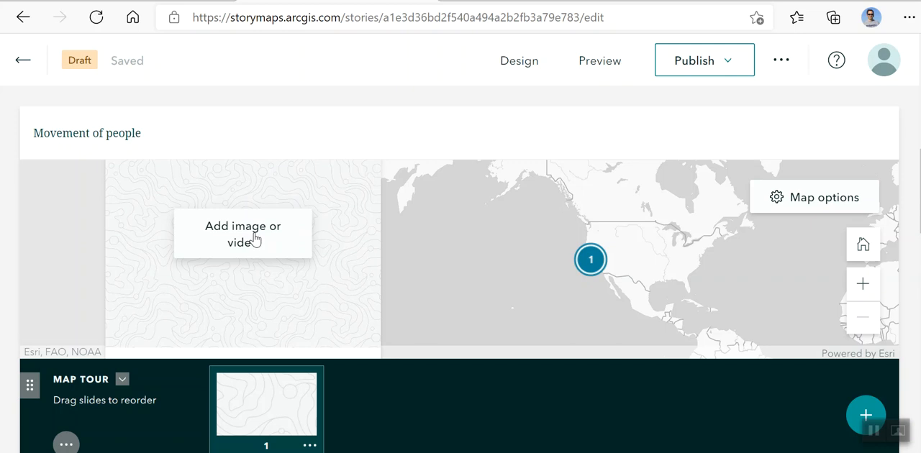
mouse_move(277, 247)
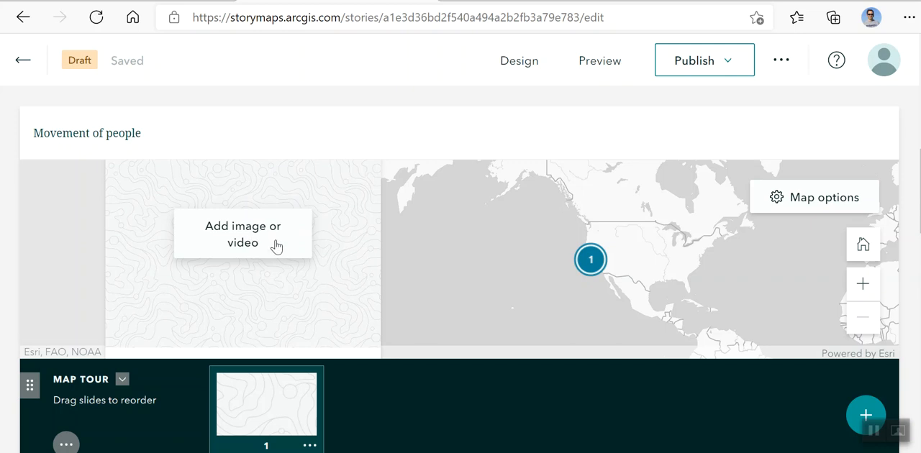
click(243, 233)
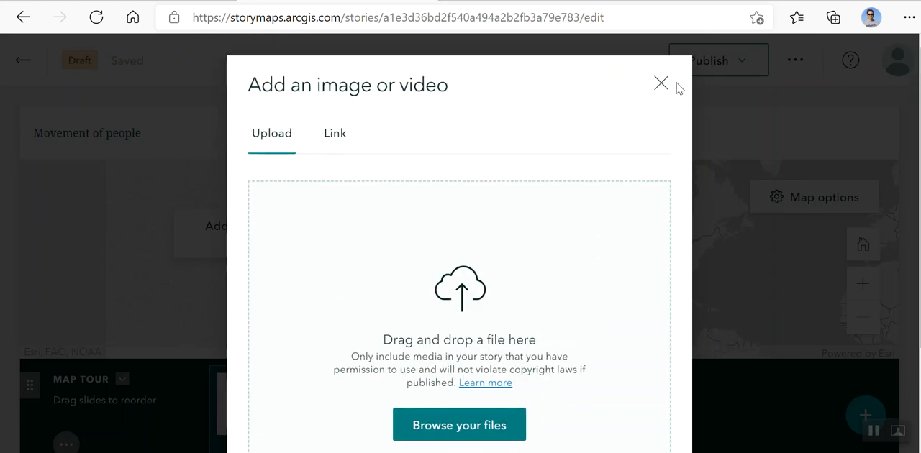
click(660, 84)
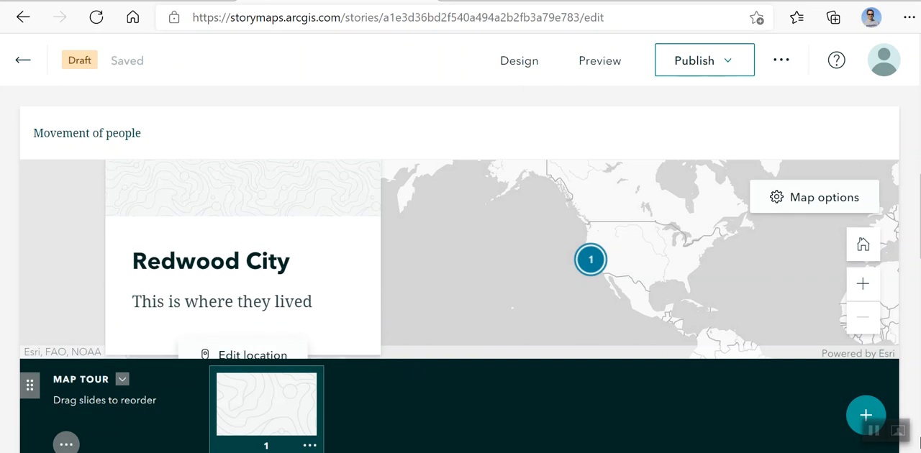
Add slide 2, select it, and open its tour point location map
click(865, 415)
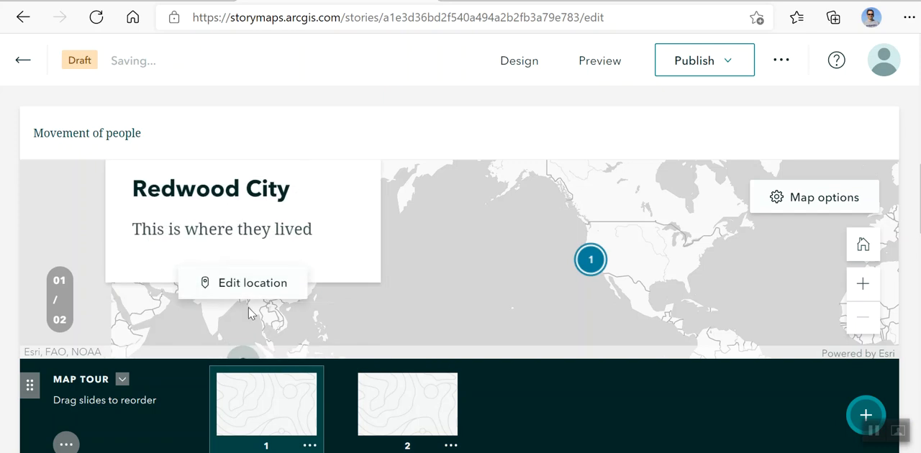
click(408, 403)
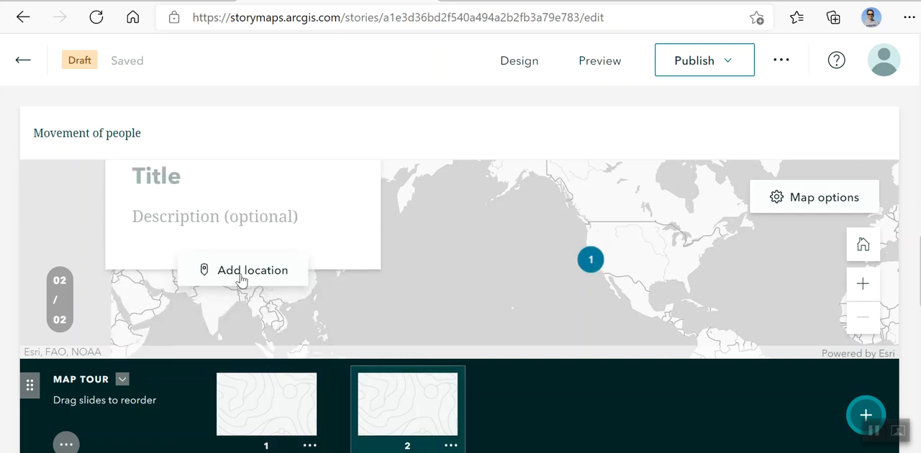
click(245, 270)
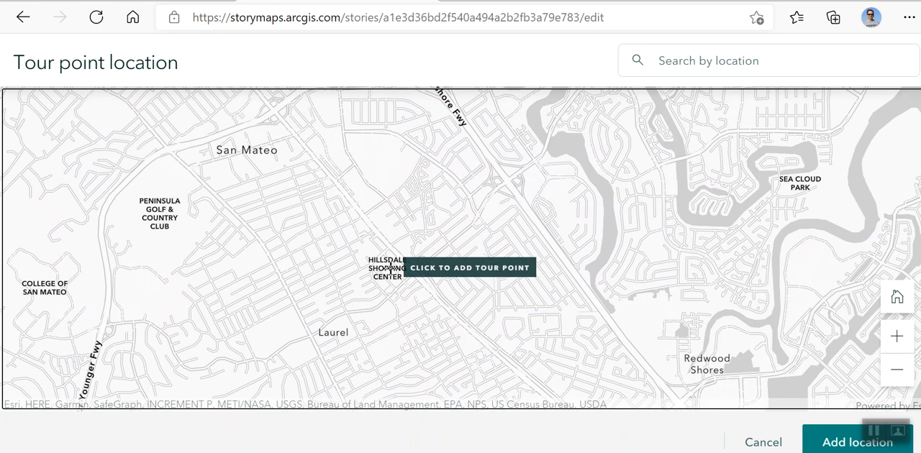
Drop tour point 2 on the map at Hillsdale Shopping Center near San Mateo
click(390, 267)
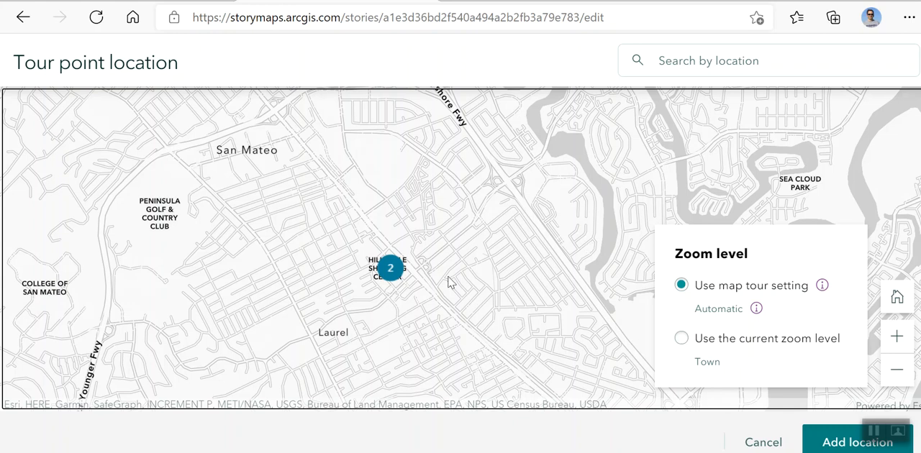
mouse_move(606, 275)
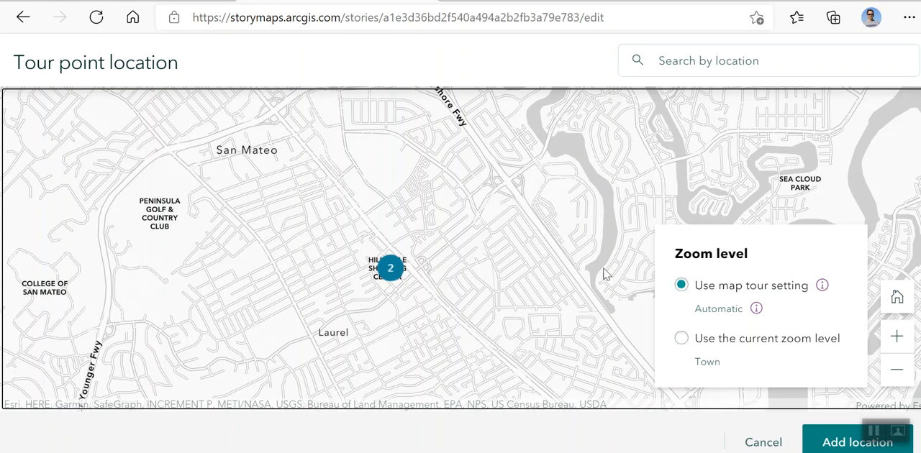
mouse_move(741, 301)
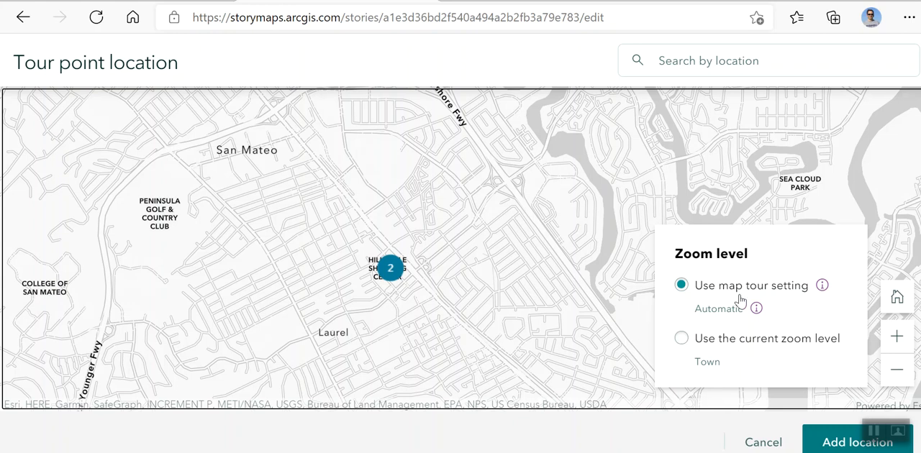
mouse_move(730, 326)
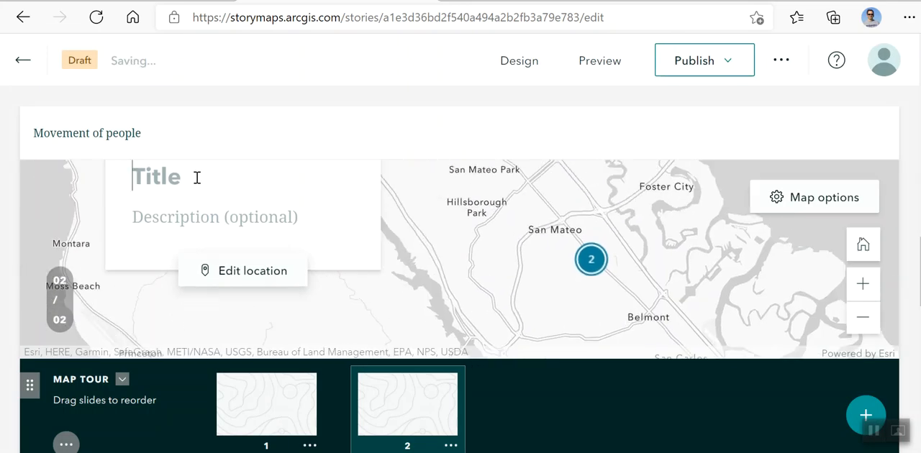
Title slide 2 'Tanforan', describe their stay until the internment camp, and add slide 3
text(Tanforan)
click(249, 218)
text(Where they sta)
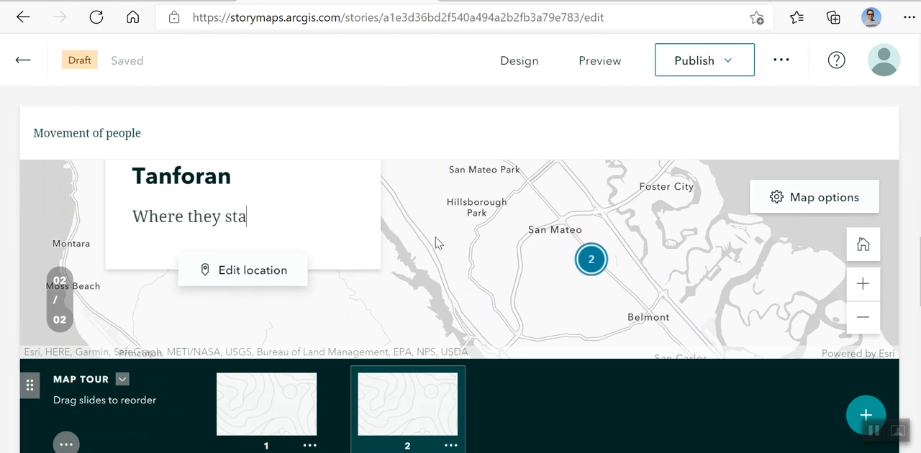
text(yed unitl)
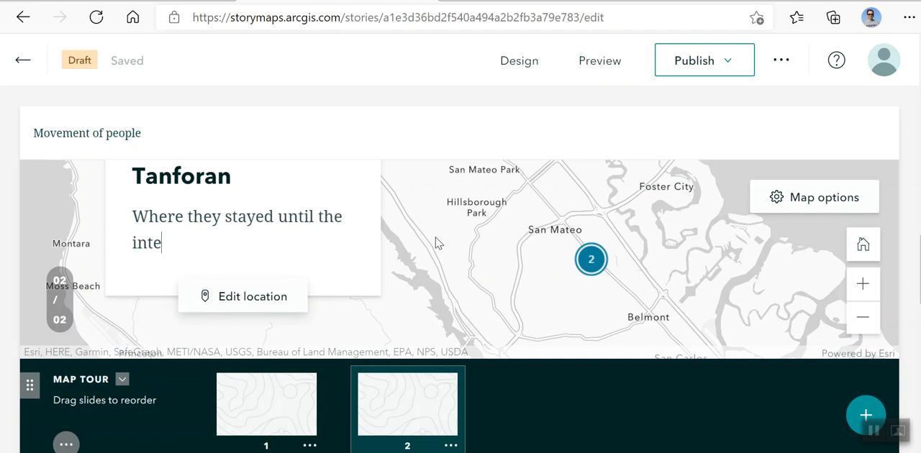
text(rnment camp was)
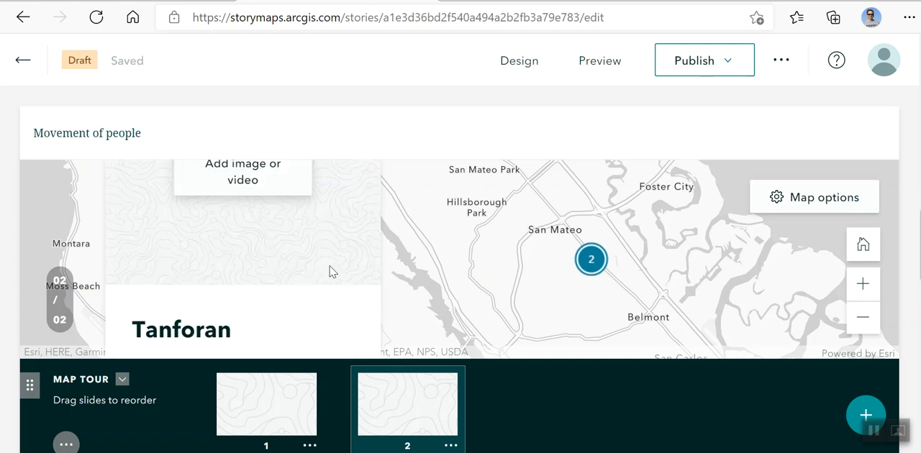
click(865, 415)
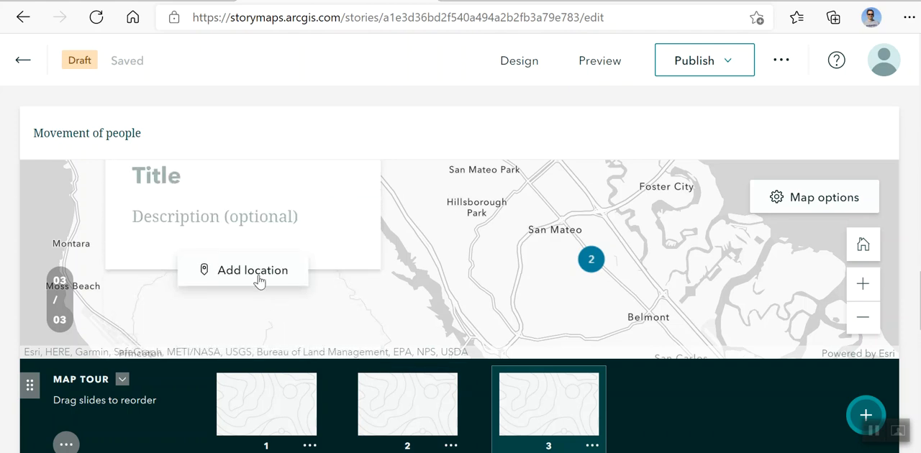
Place slide 3's tour point near Abraham, Utah, and title the slide 'Topaz'
click(253, 269)
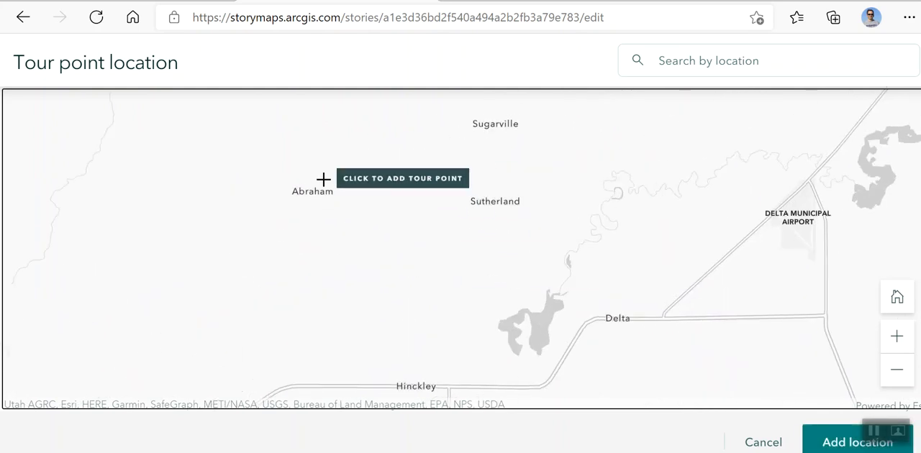
click(323, 179)
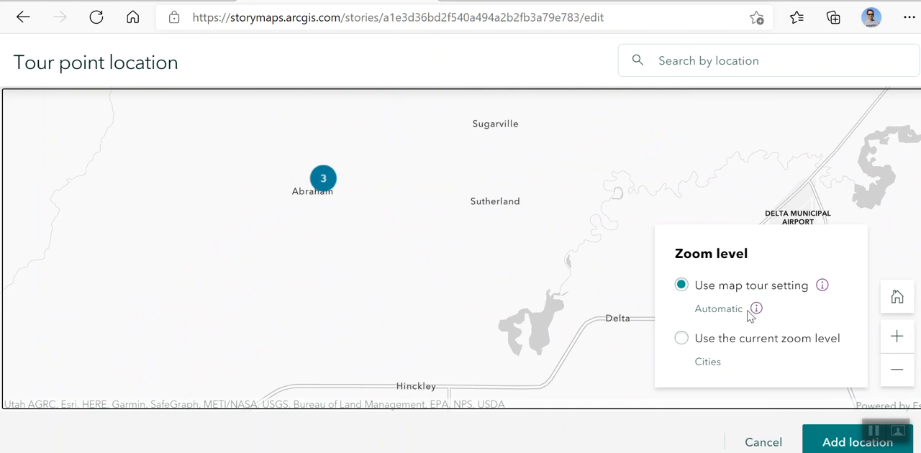
mouse_move(787, 372)
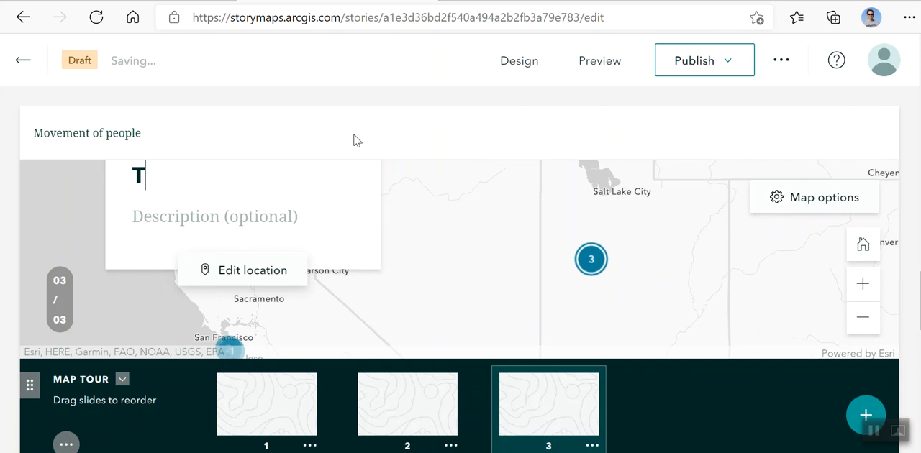
text(opaz)
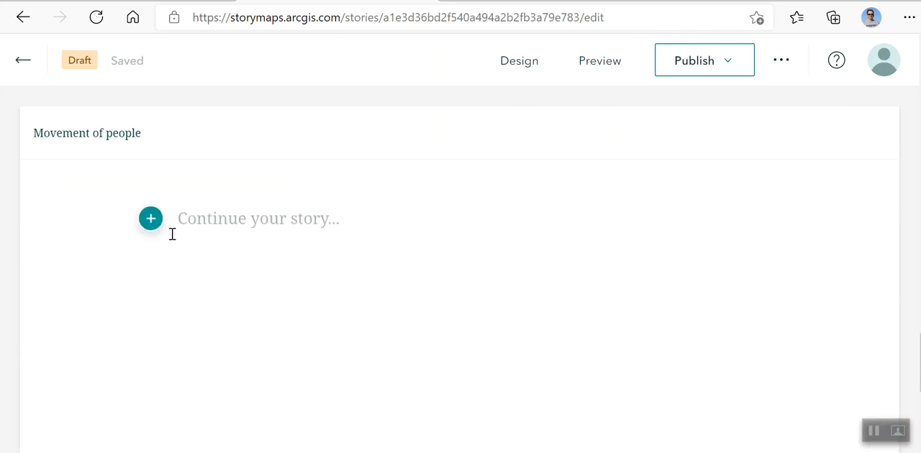
click(150, 218)
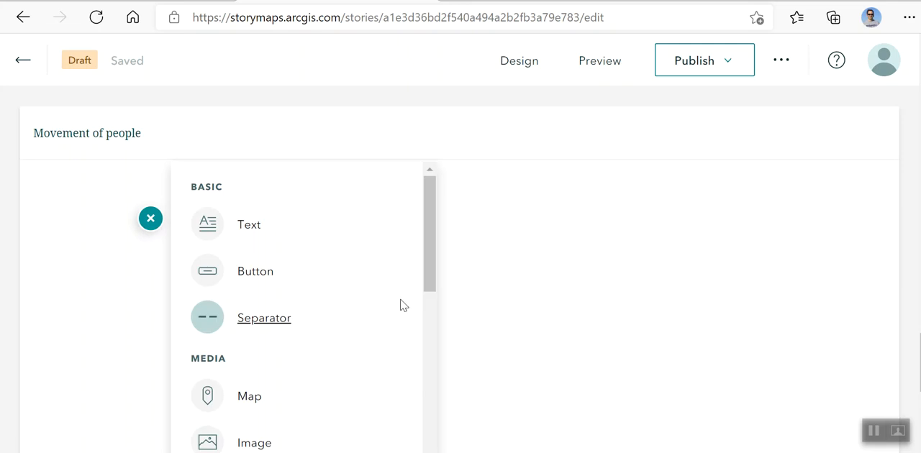
scroll(down, 3)
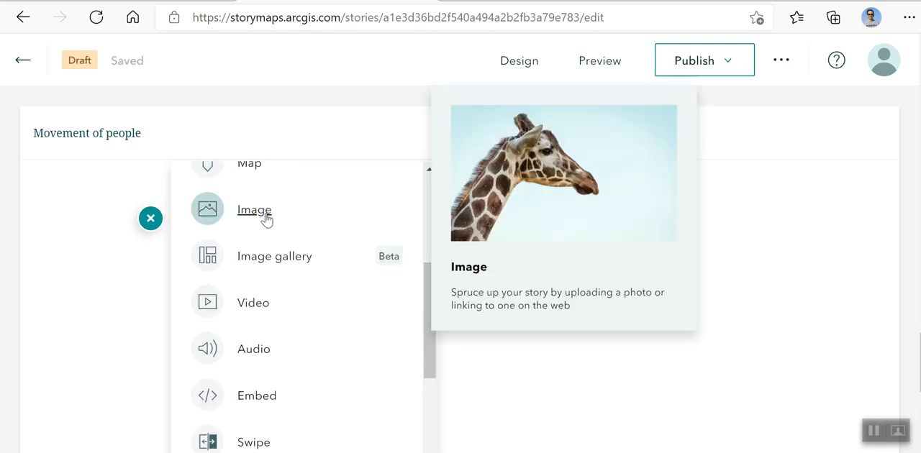
scroll(down, 3)
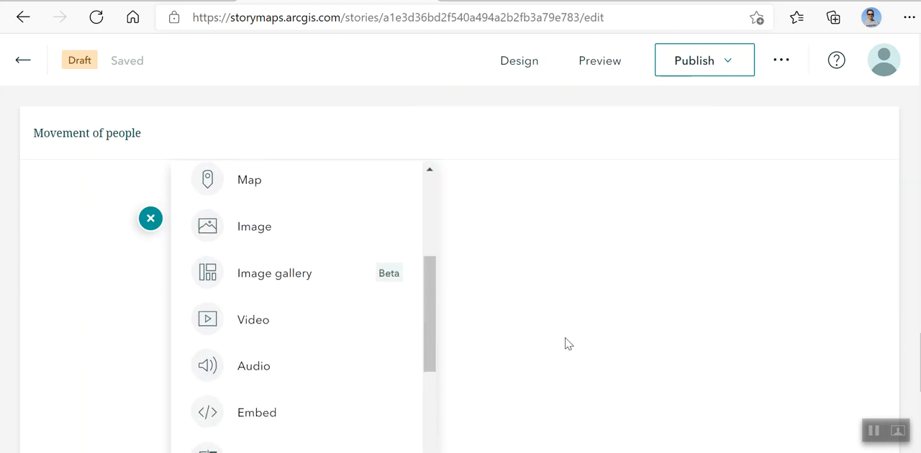
click(150, 218)
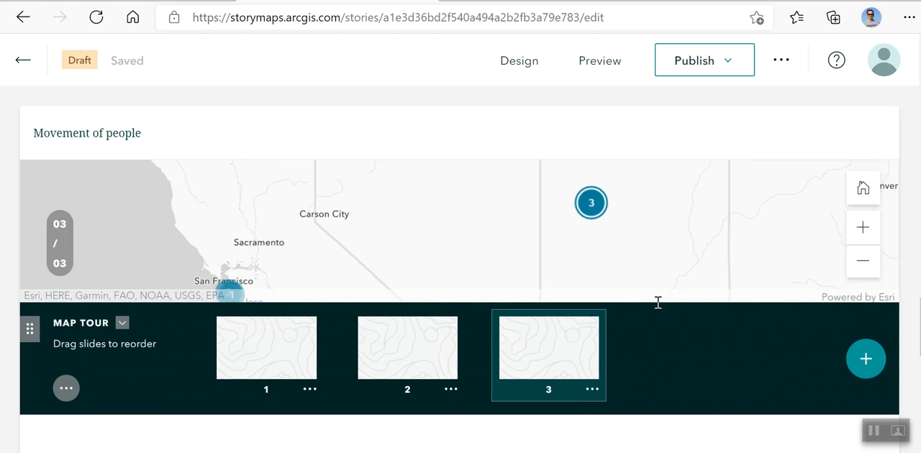
Step through tour slides 1, 2 and 3, zooming to check each point, then preview
click(407, 347)
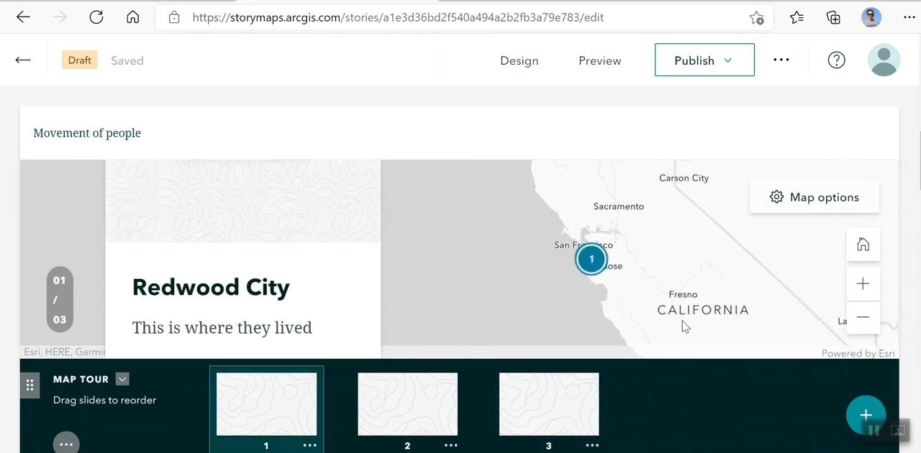
scroll(down, 3)
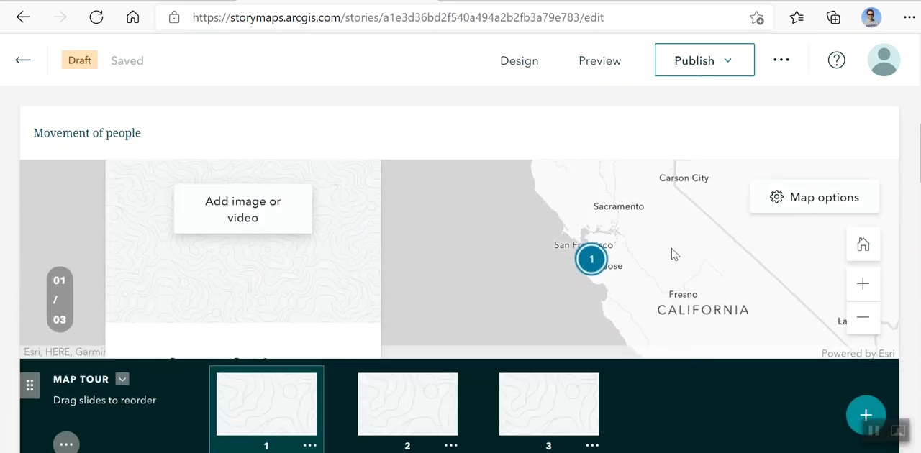
click(407, 404)
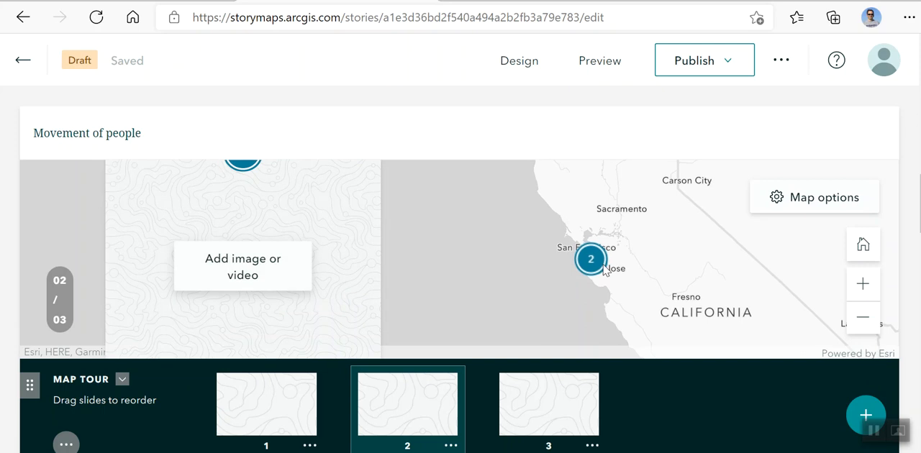
click(266, 404)
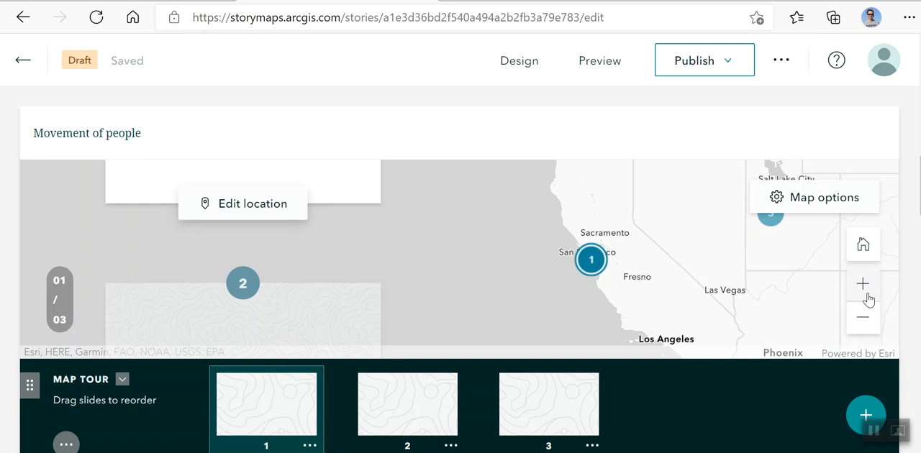
click(863, 284)
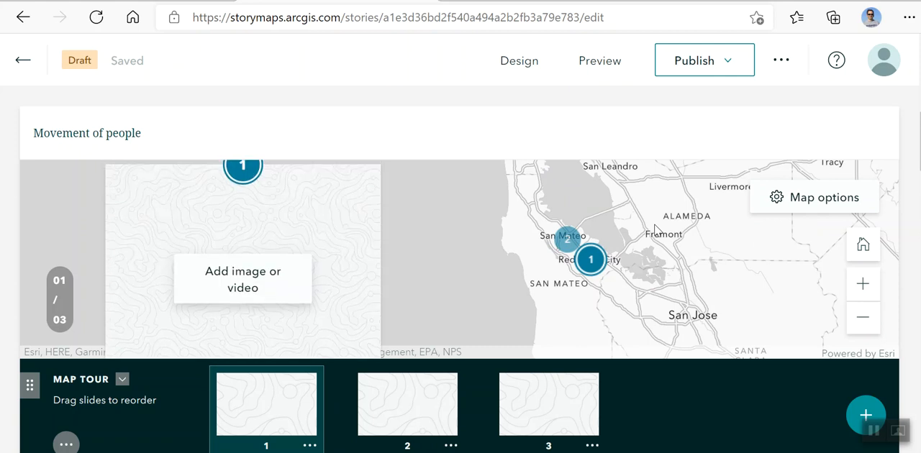
click(407, 404)
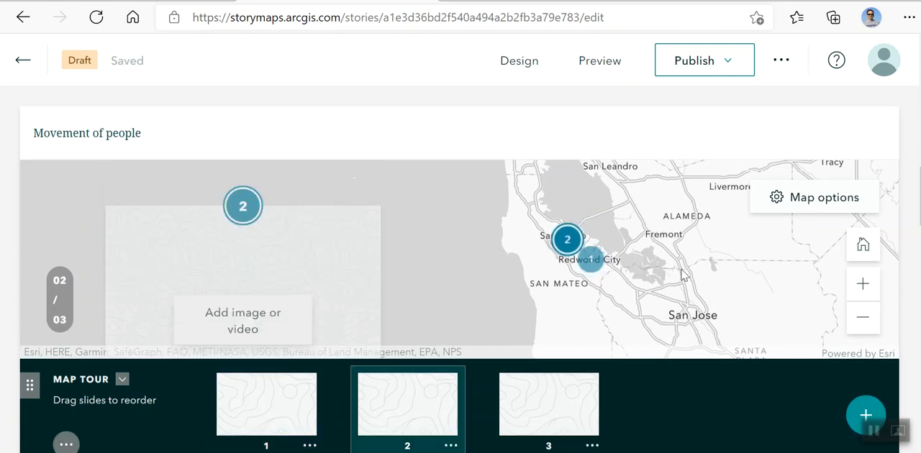
click(548, 404)
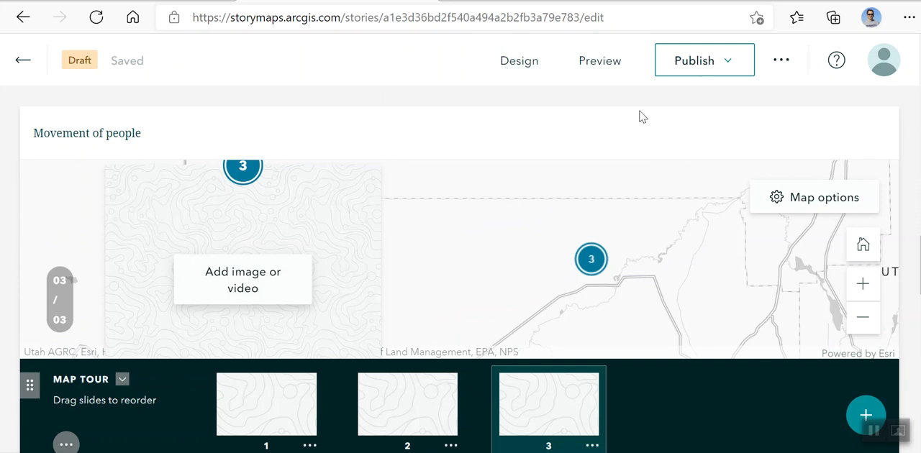
click(599, 60)
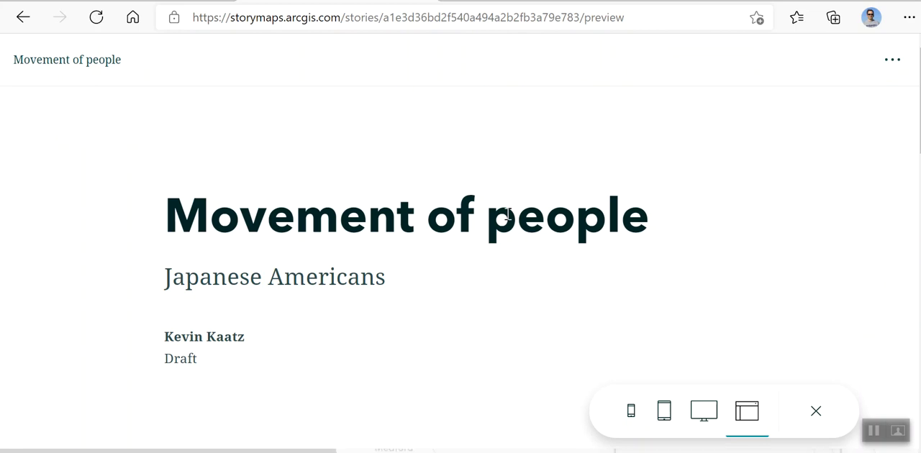
Scroll the preview past Redwood City, Tanforan and Topaz, exit, and bring up Publish options
scroll(down, 3)
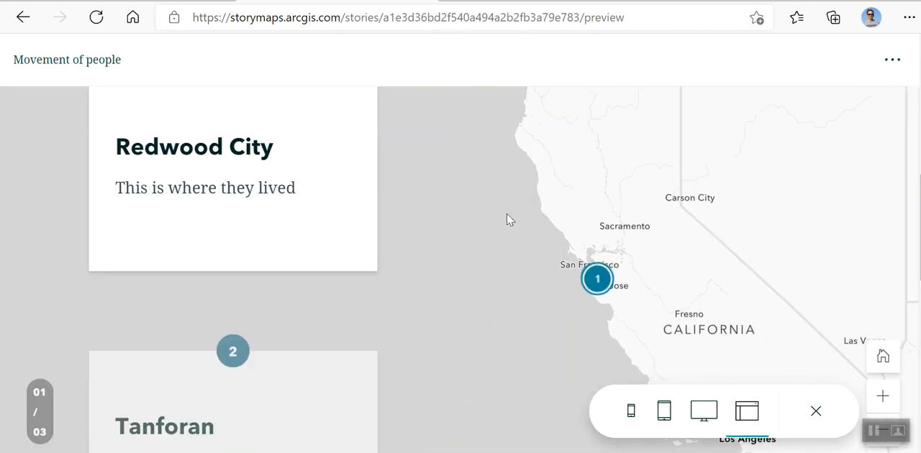
scroll(down, 3)
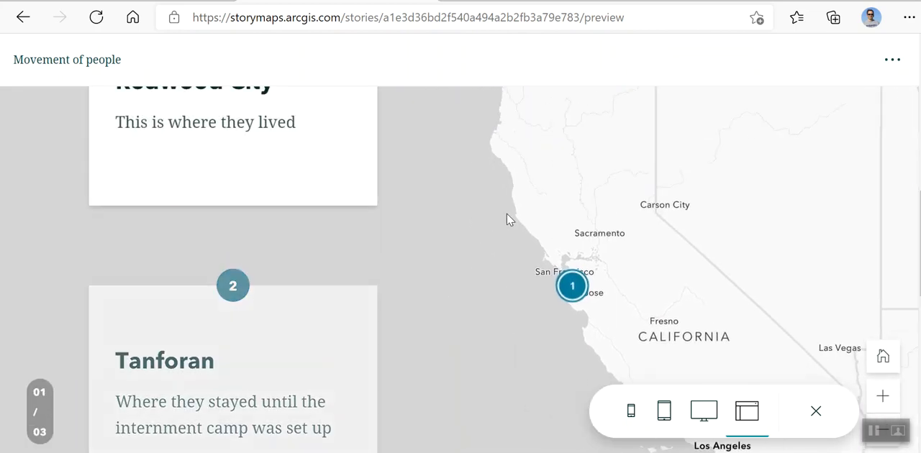
scroll(down, 3)
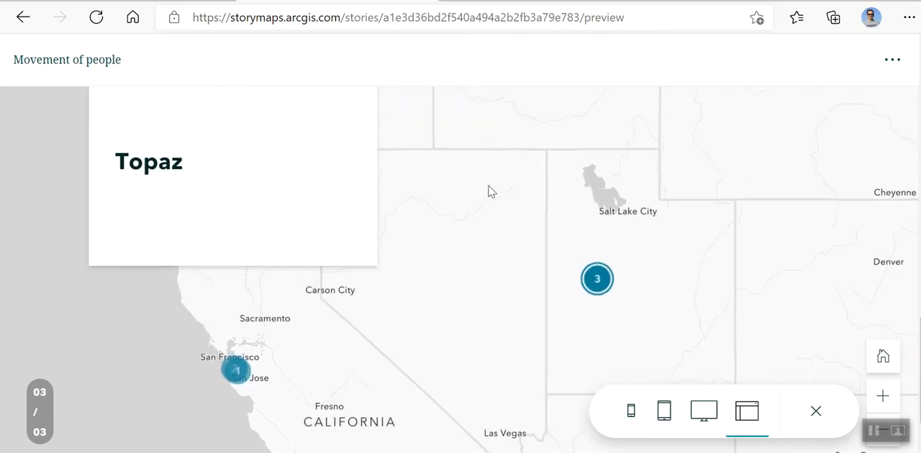
mouse_move(383, 302)
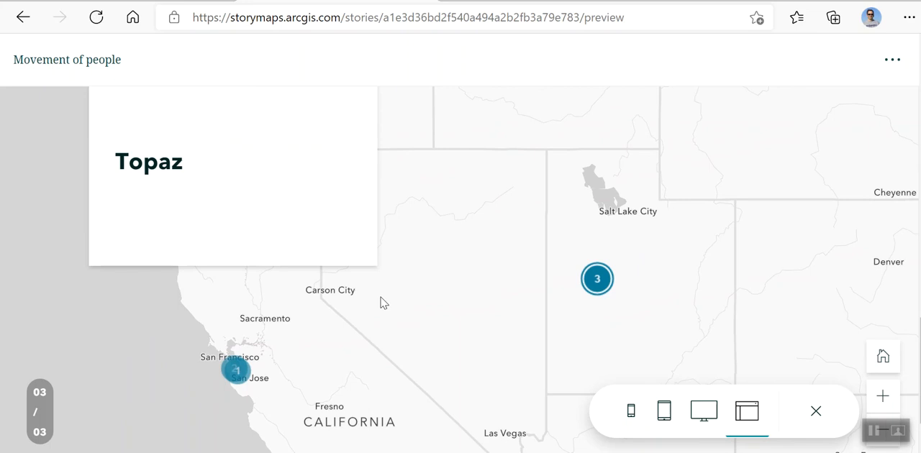
mouse_move(662, 411)
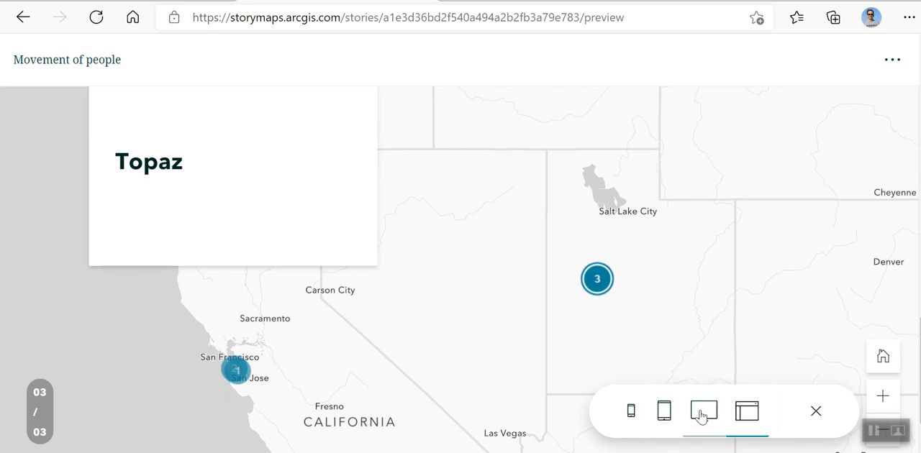
click(631, 411)
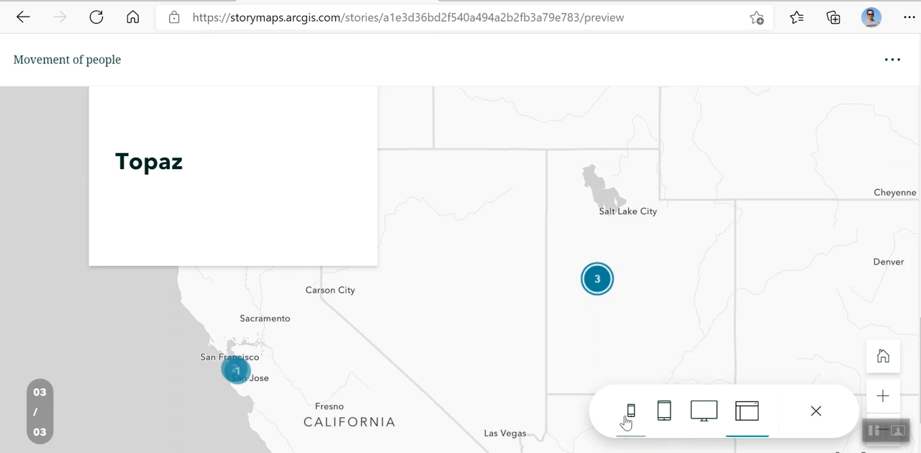
mouse_move(703, 410)
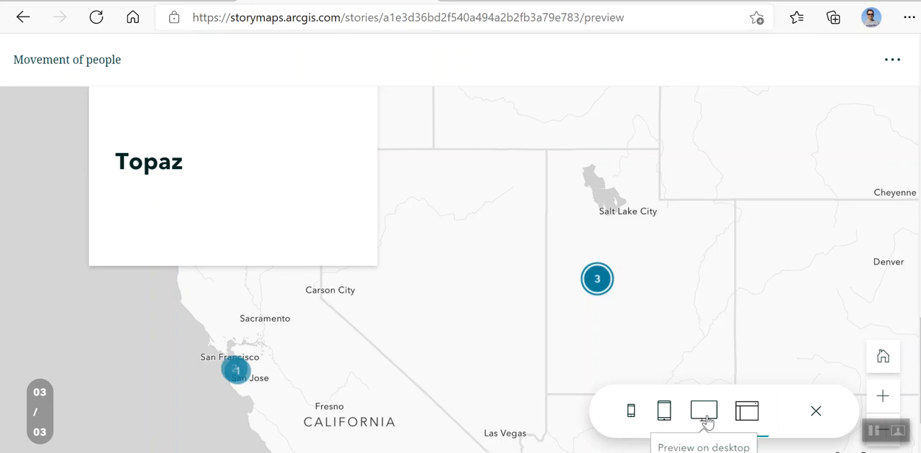
mouse_move(815, 414)
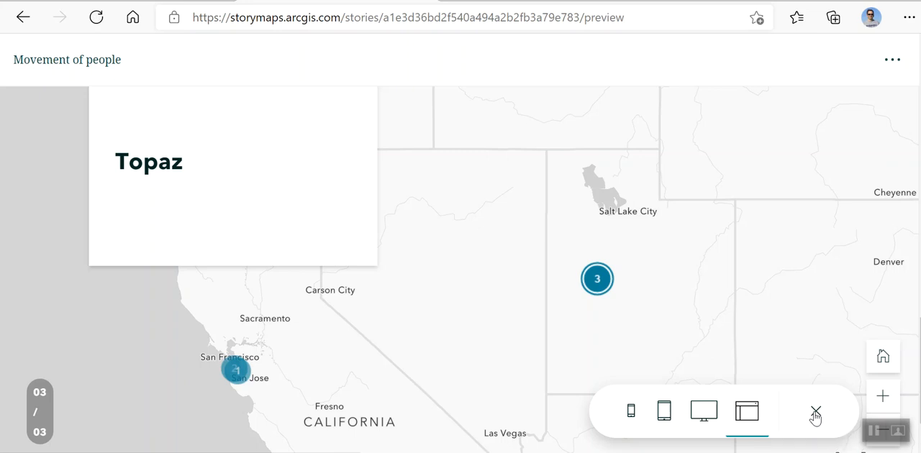
click(815, 411)
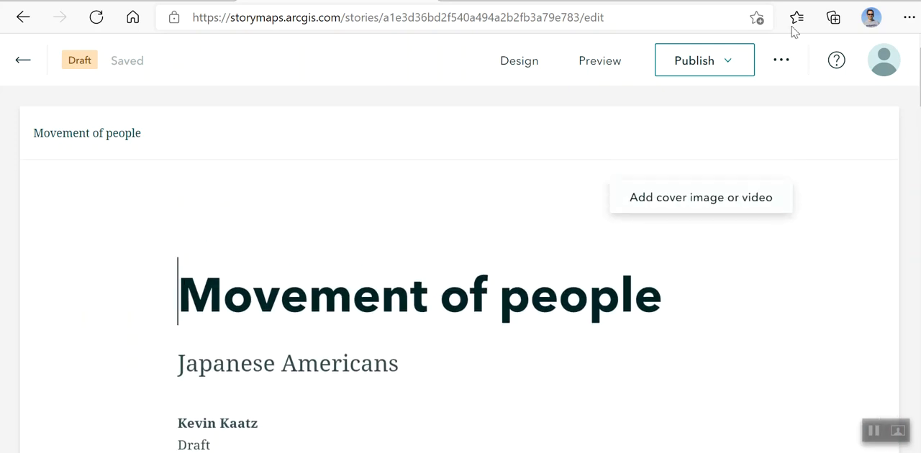
click(704, 60)
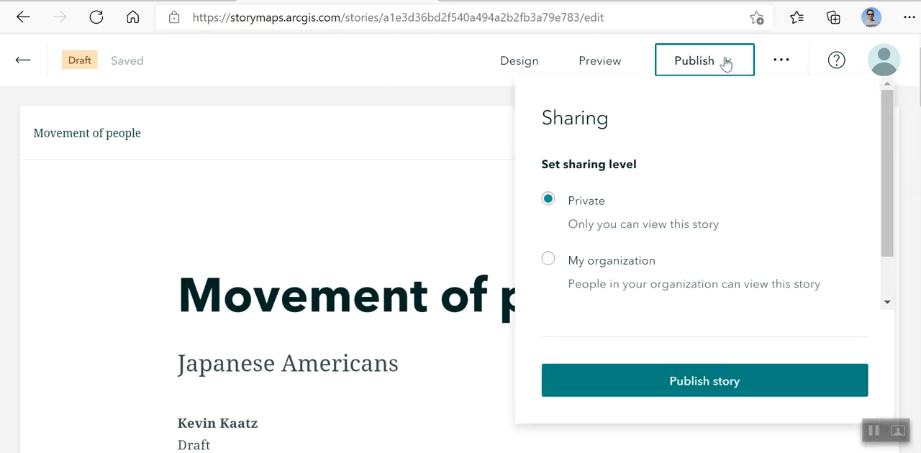
Set sharing to Everyone (Public) and publish the Movement of people story
scroll(down, 3)
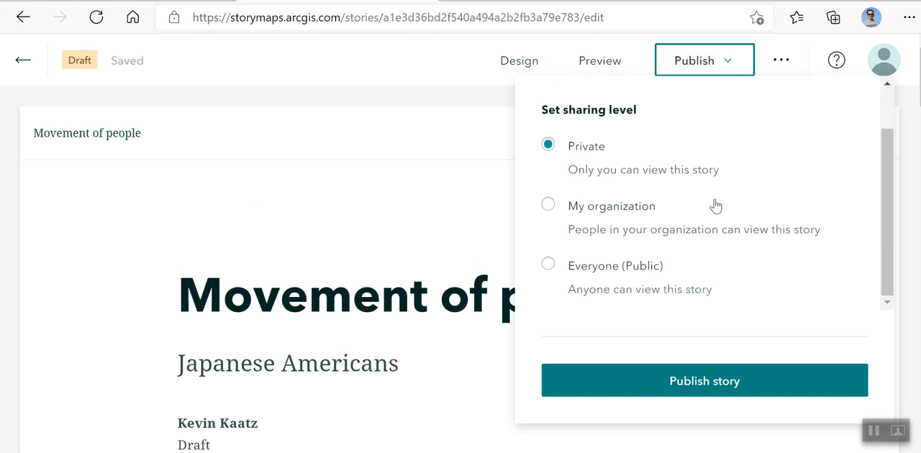
mouse_move(550, 272)
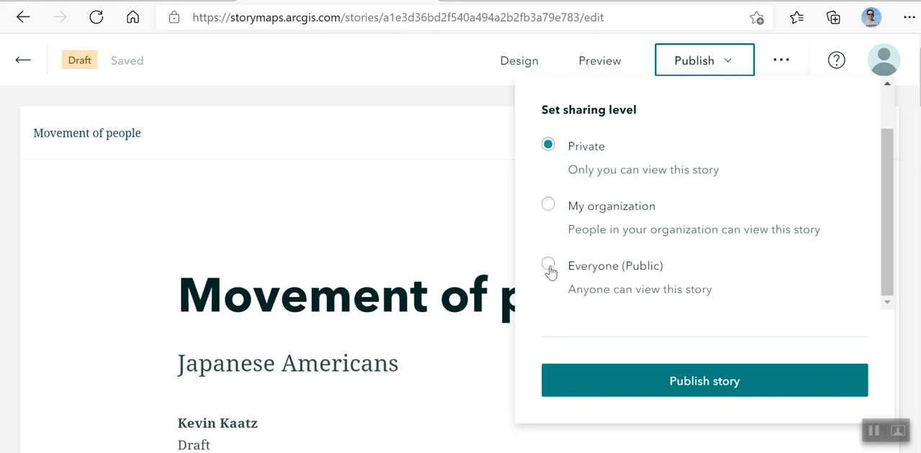
click(548, 263)
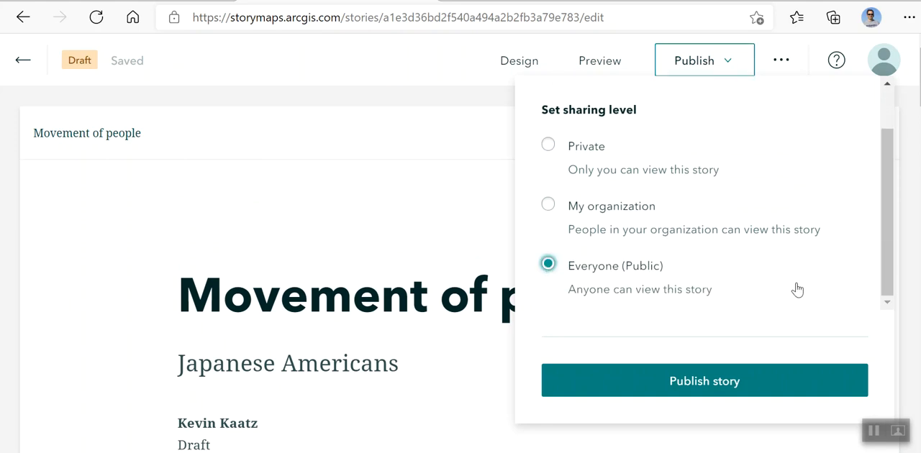
mouse_move(580, 218)
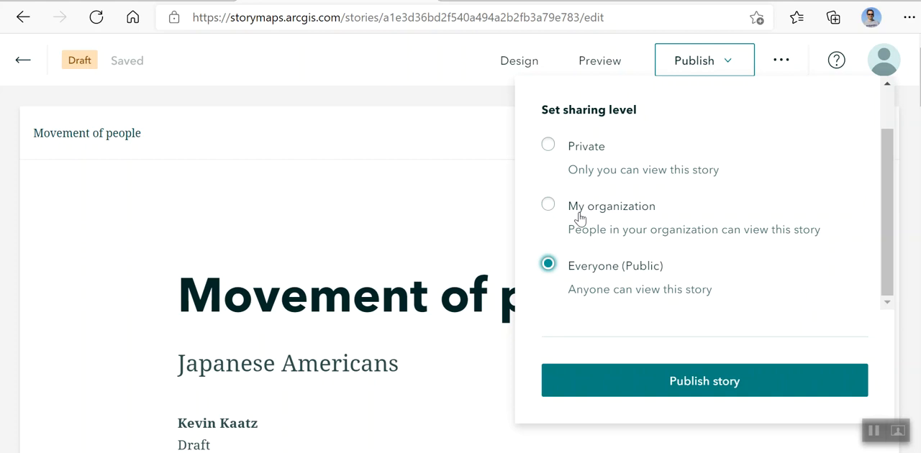
mouse_move(668, 284)
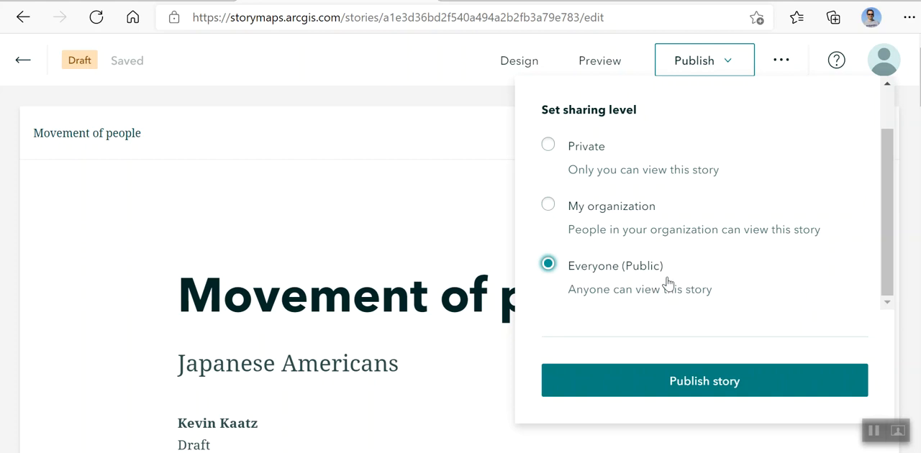
click(704, 381)
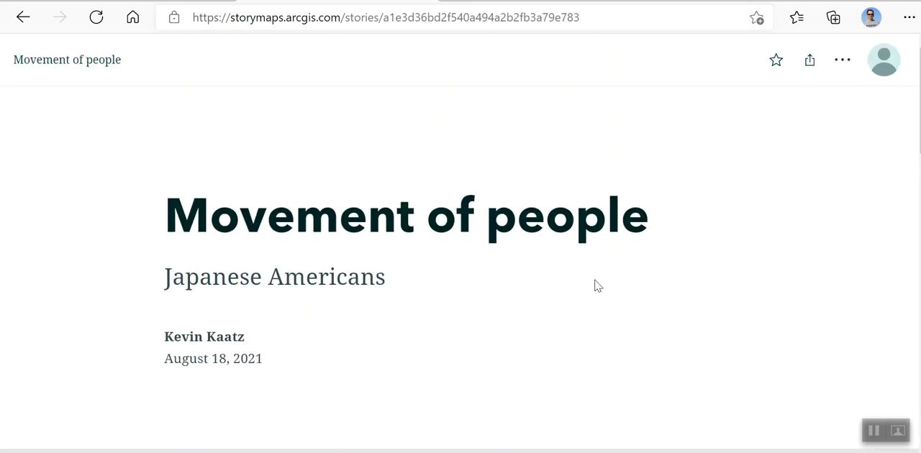
click(387, 18)
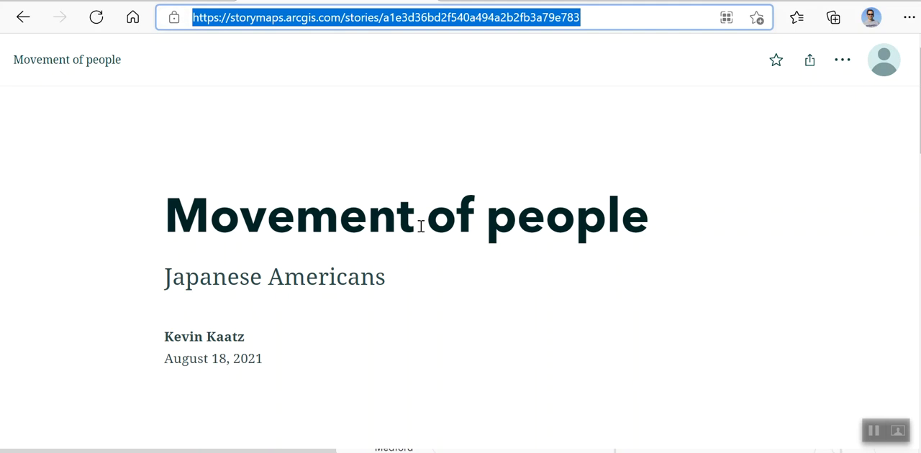
mouse_move(503, 127)
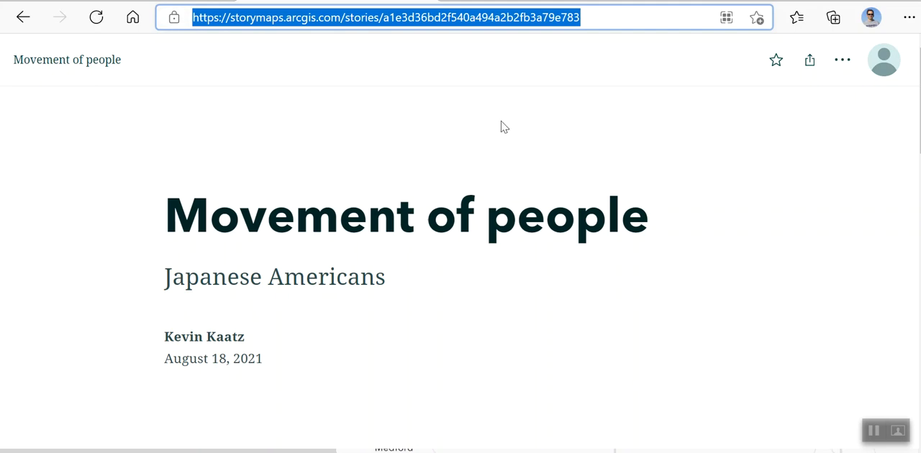
mouse_move(595, 116)
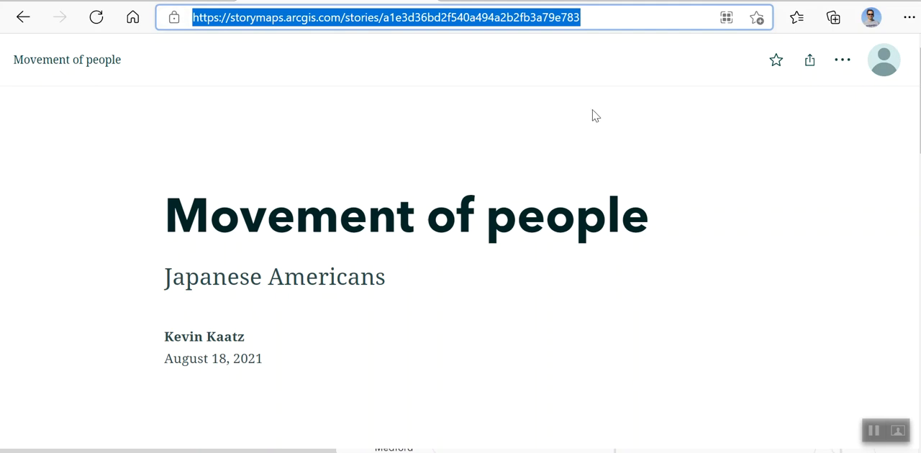
mouse_move(863, 70)
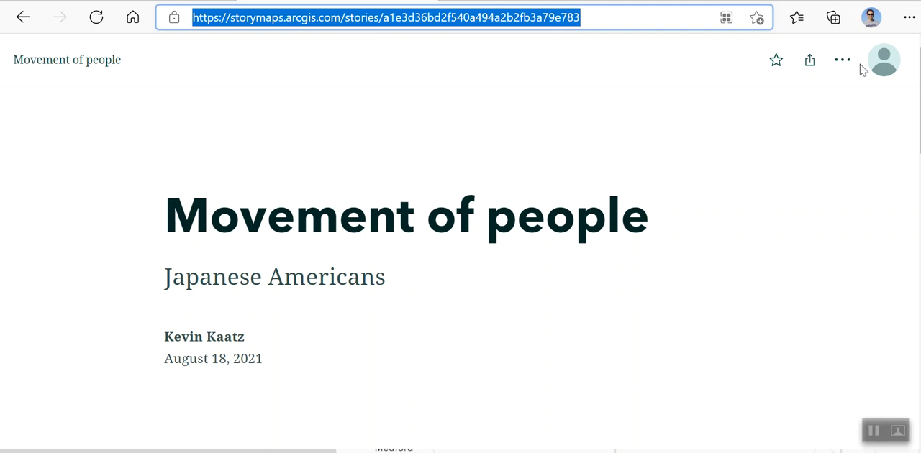
Open the published story's ... options menu and select its URL in the address bar
click(842, 60)
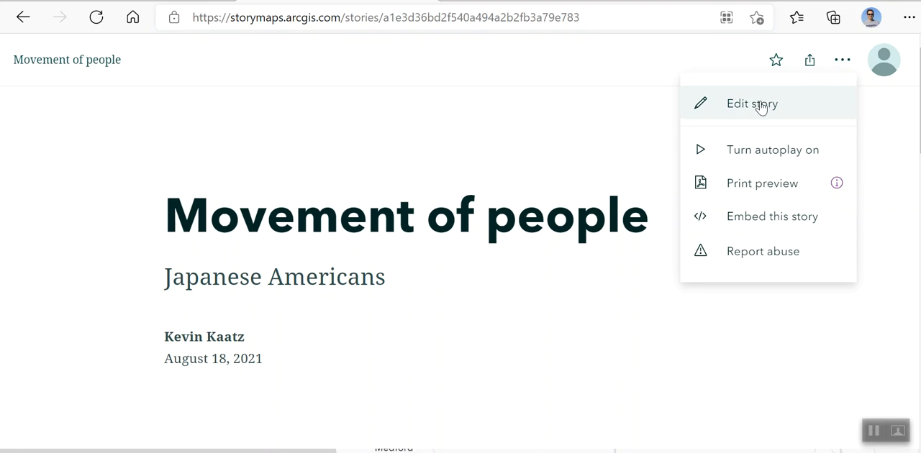
mouse_move(789, 215)
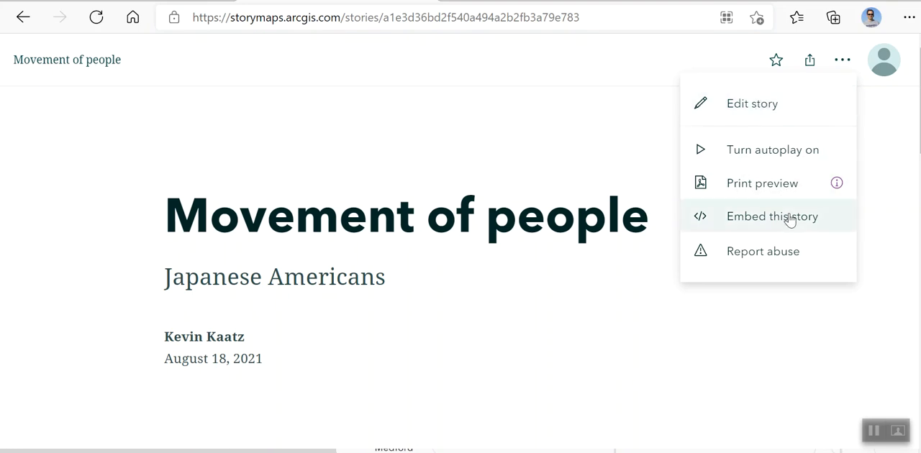
mouse_move(603, 100)
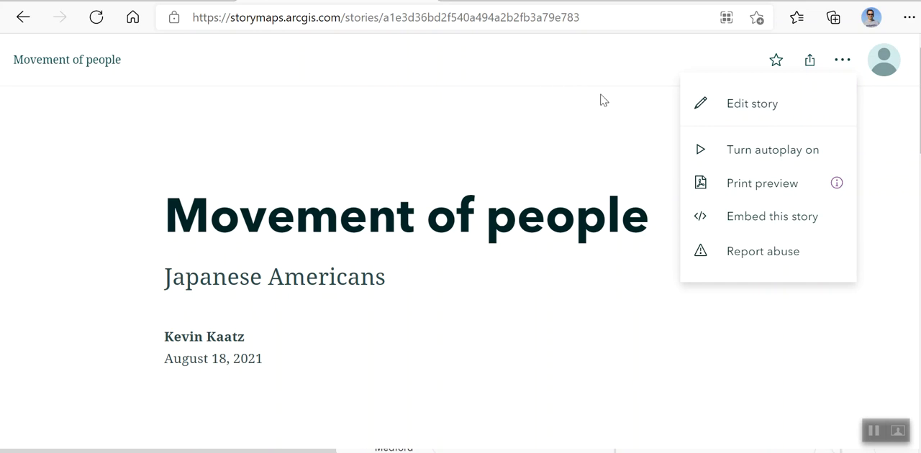
mouse_move(522, 364)
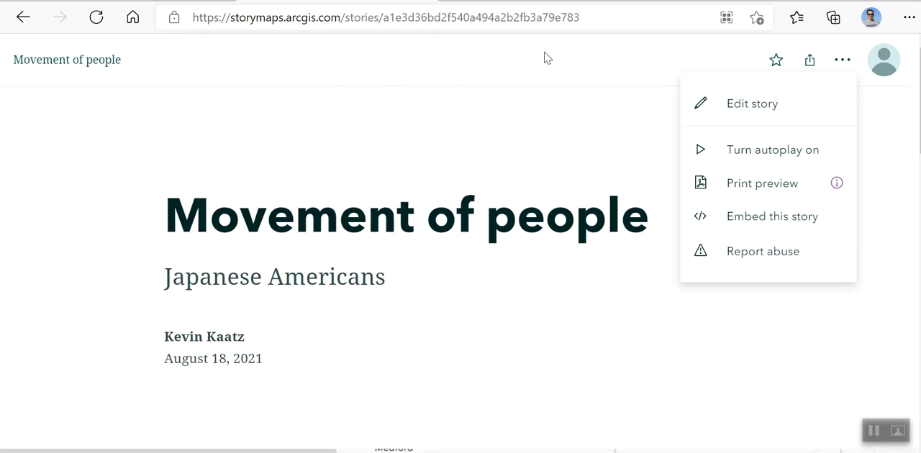
mouse_move(489, 171)
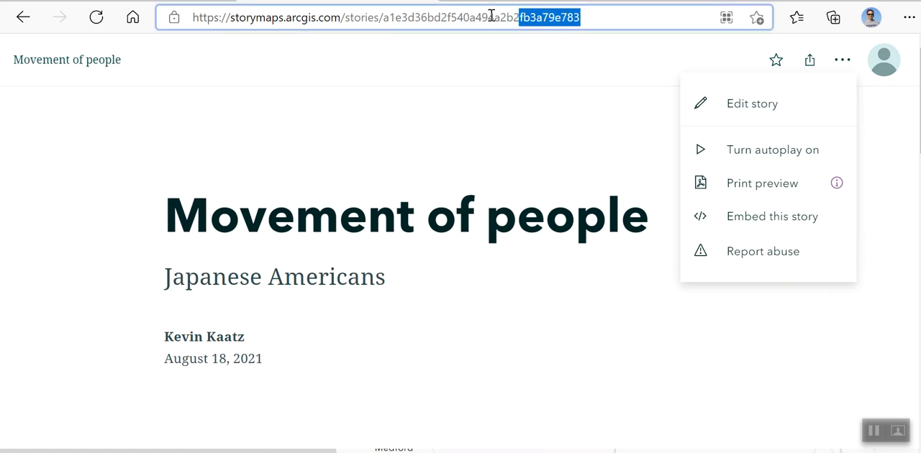
triple_click(387, 18)
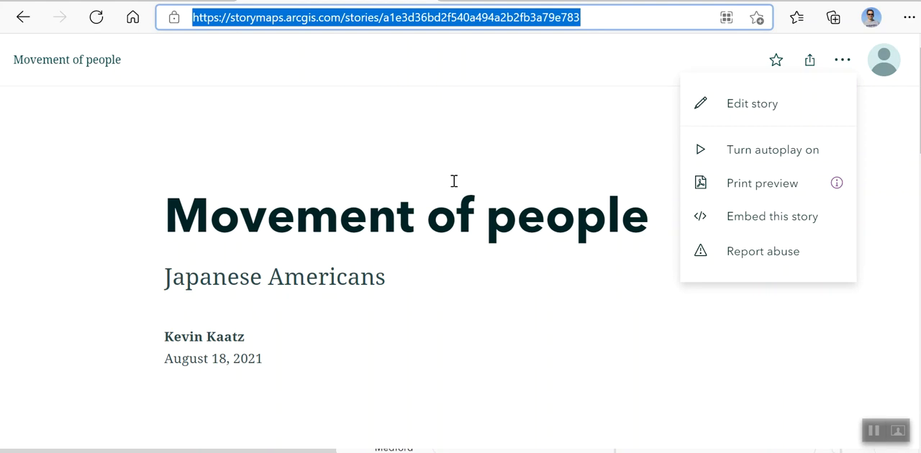
mouse_move(472, 72)
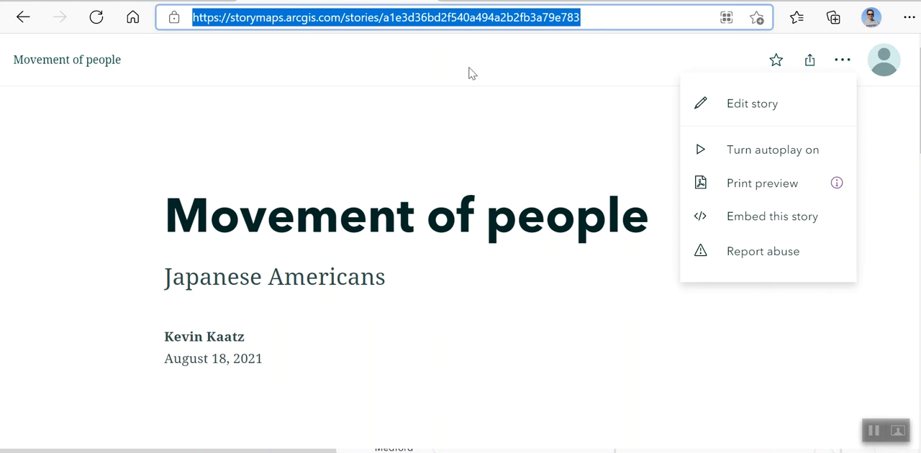